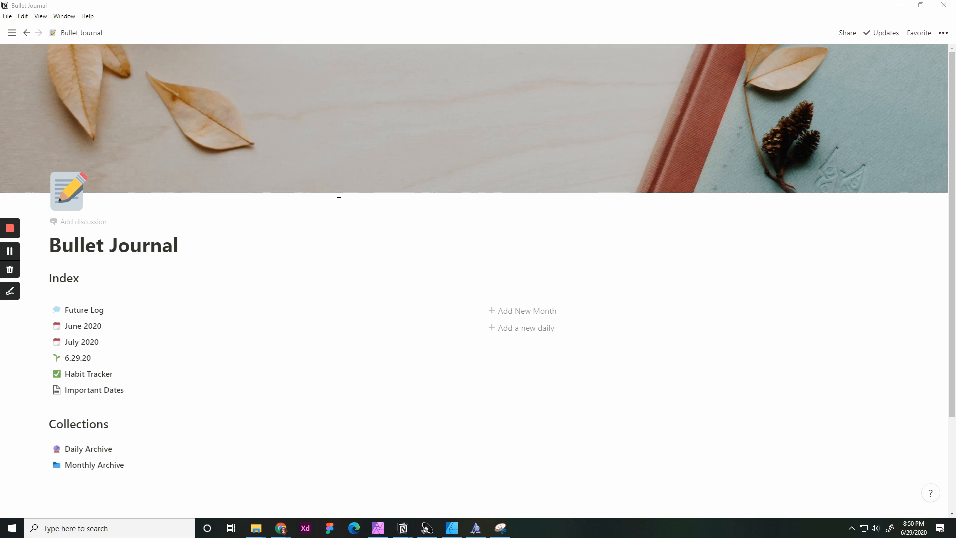
mouse_move(194, 157)
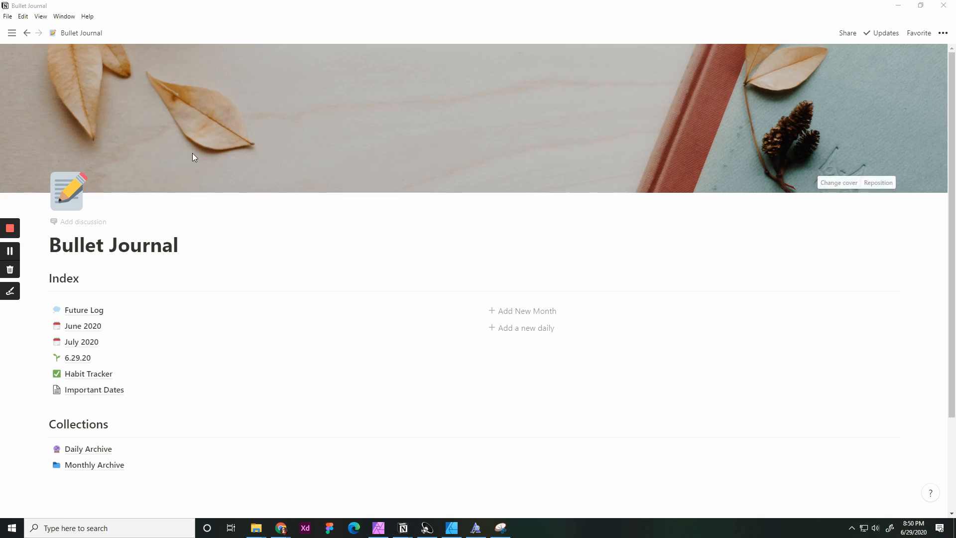
mouse_move(447, 240)
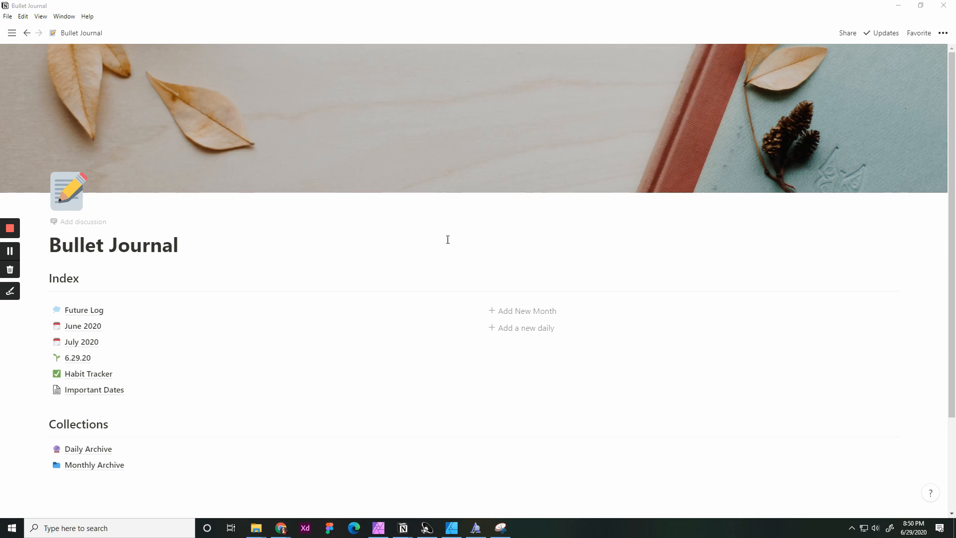
mouse_move(461, 272)
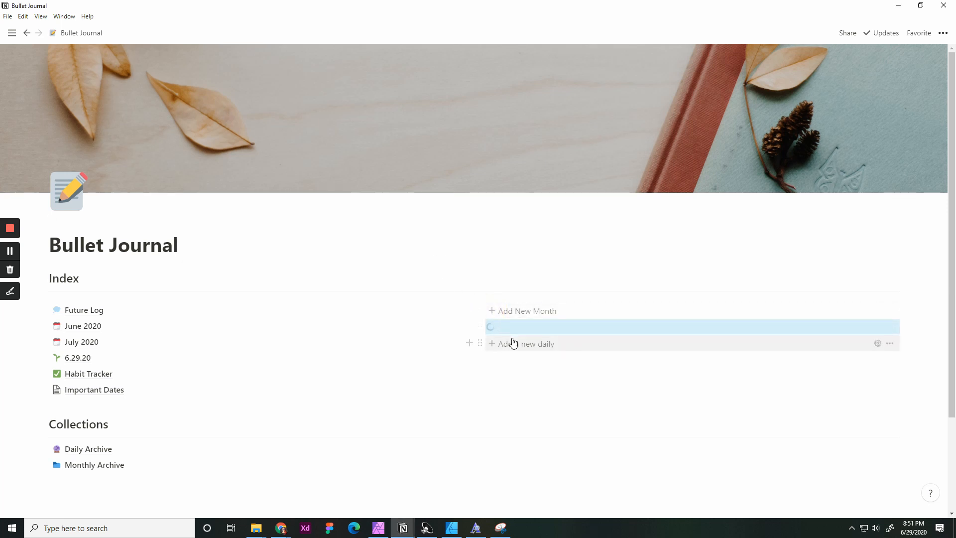
mouse_move(514, 342)
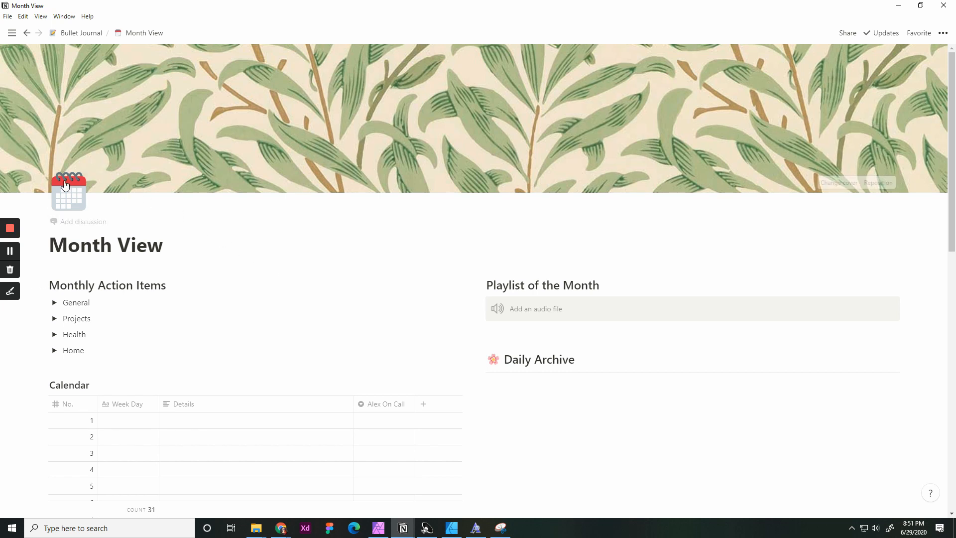
mouse_move(134, 179)
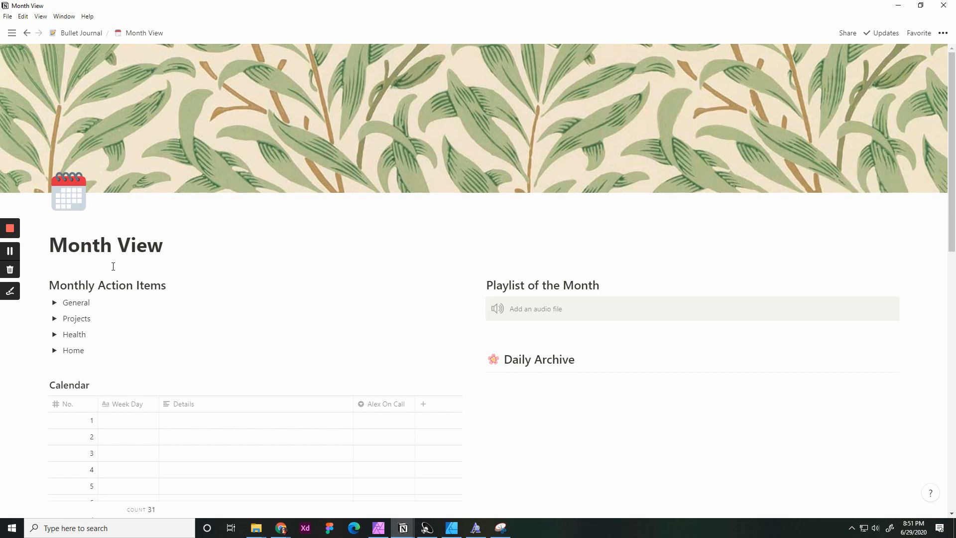
Scroll down the new Month View page to the 31-day calendar table.
scroll(down, 3)
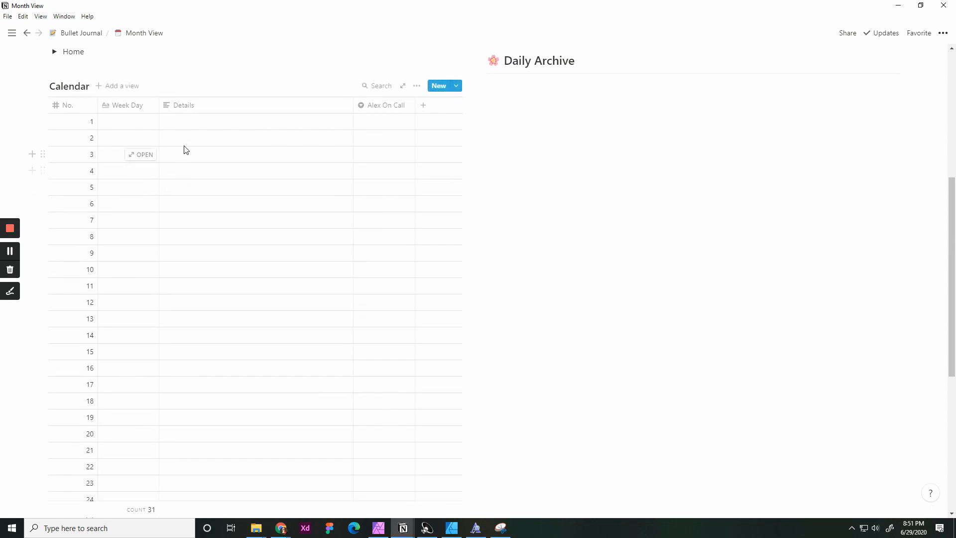
scroll(down, 3)
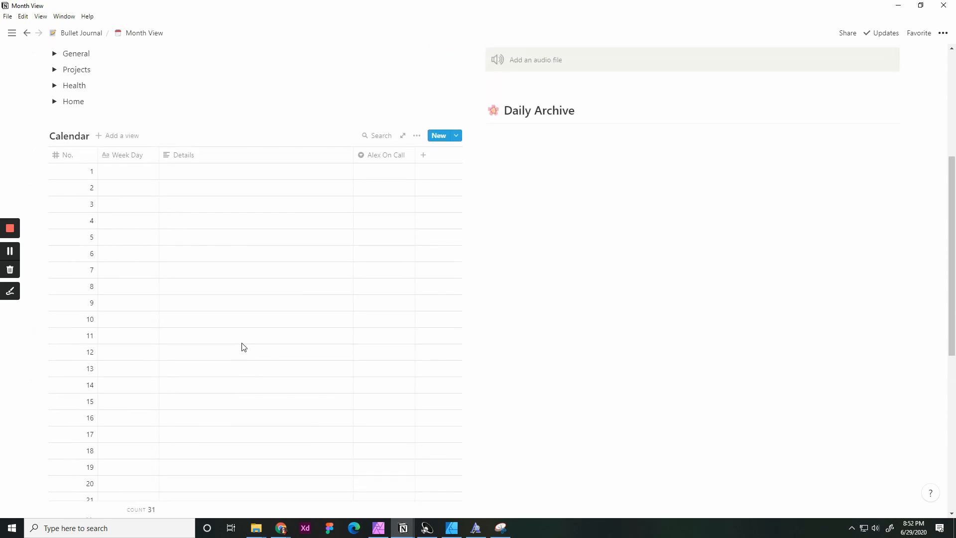
mouse_move(144, 179)
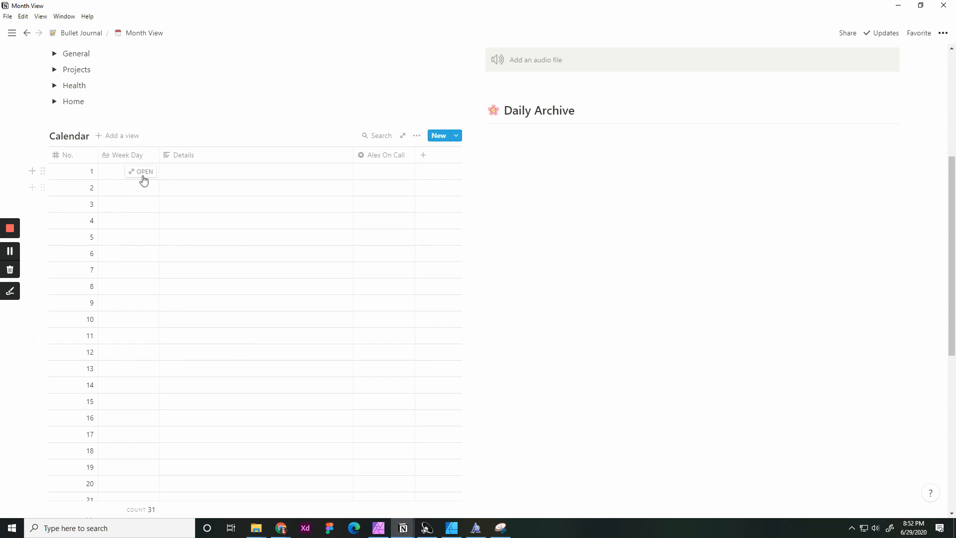
mouse_move(141, 171)
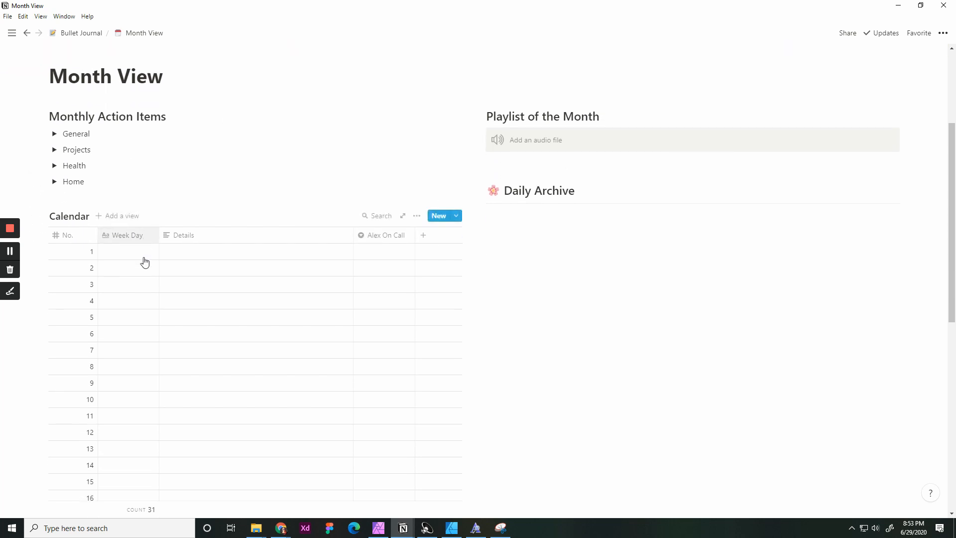
Enter Wednesday, Thursday, Friday and Saturday for calendar days 1 through 4.
scroll(down, 3)
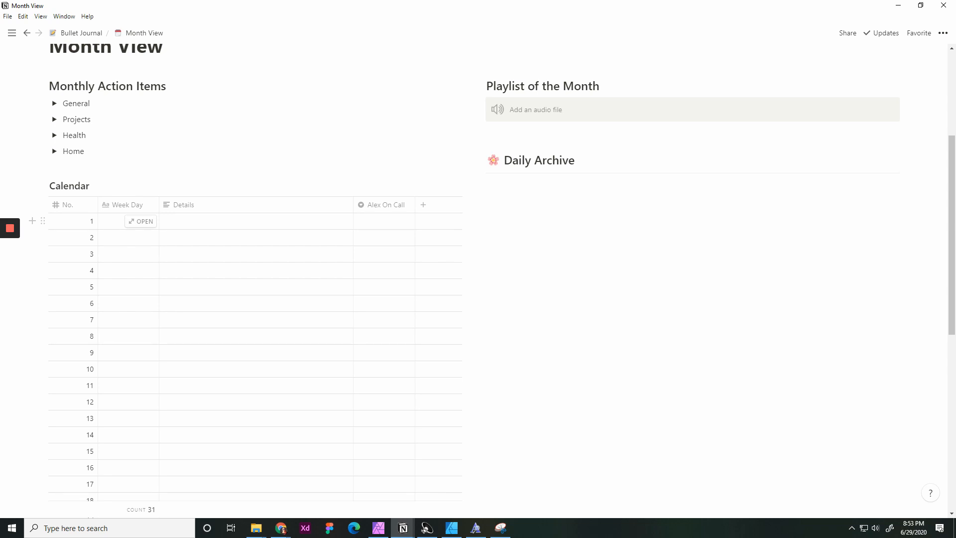
text(Wednesday)
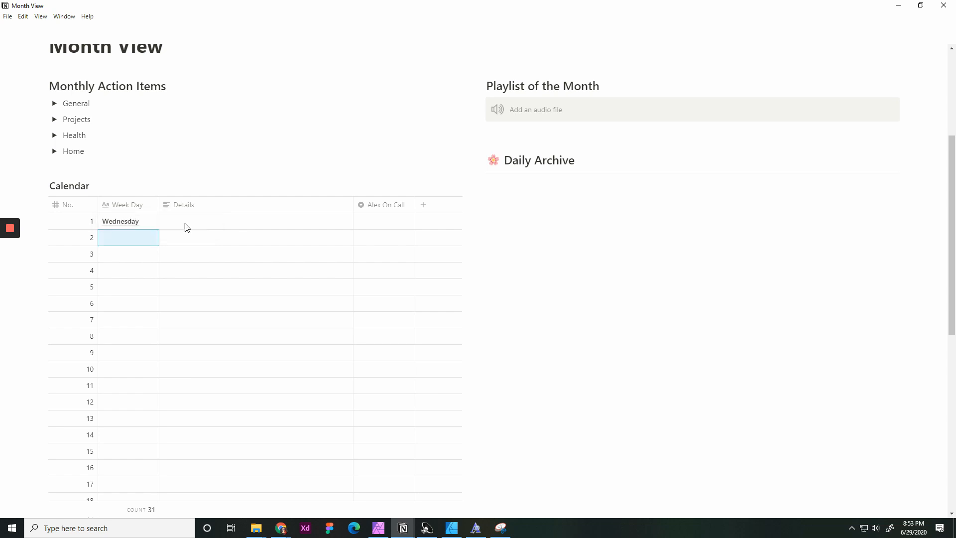
text(Thursd)
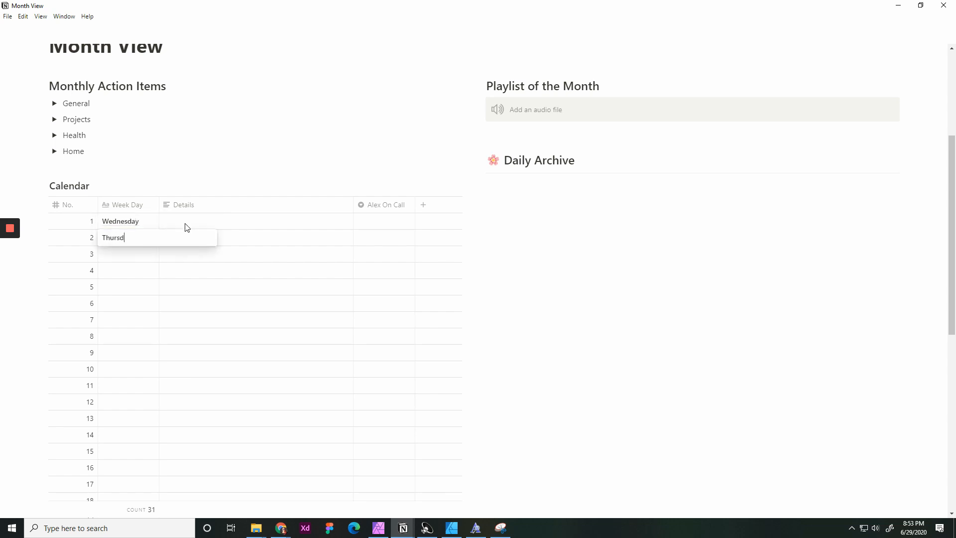
text(Drida)
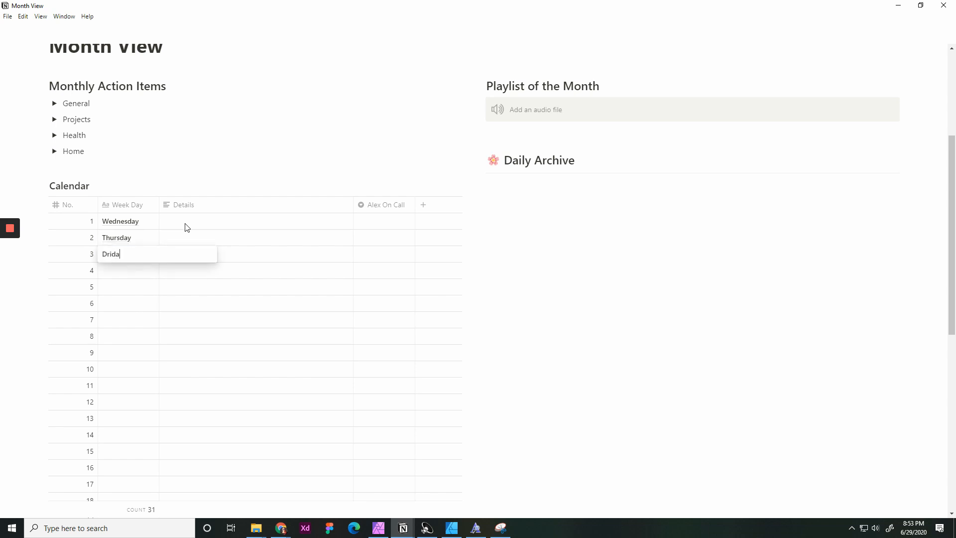
text(Frid)
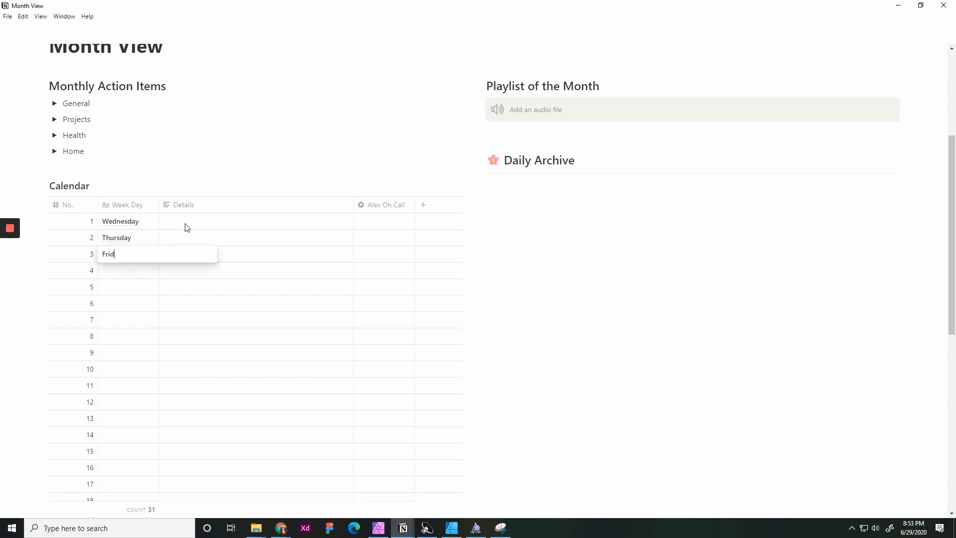
text(Saturday)
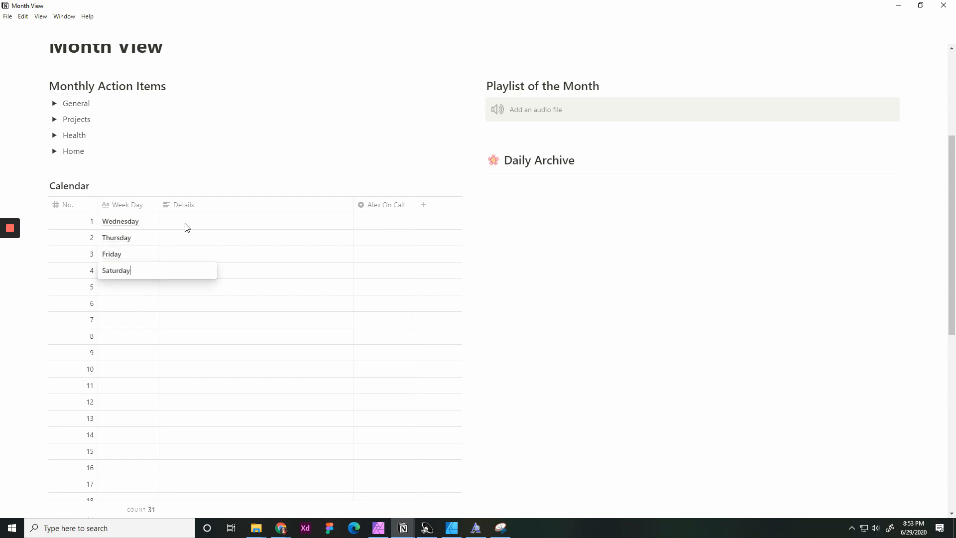
Enter Sunday, Monday and Tuesday for calendar days 5 through 7.
text(Sund)
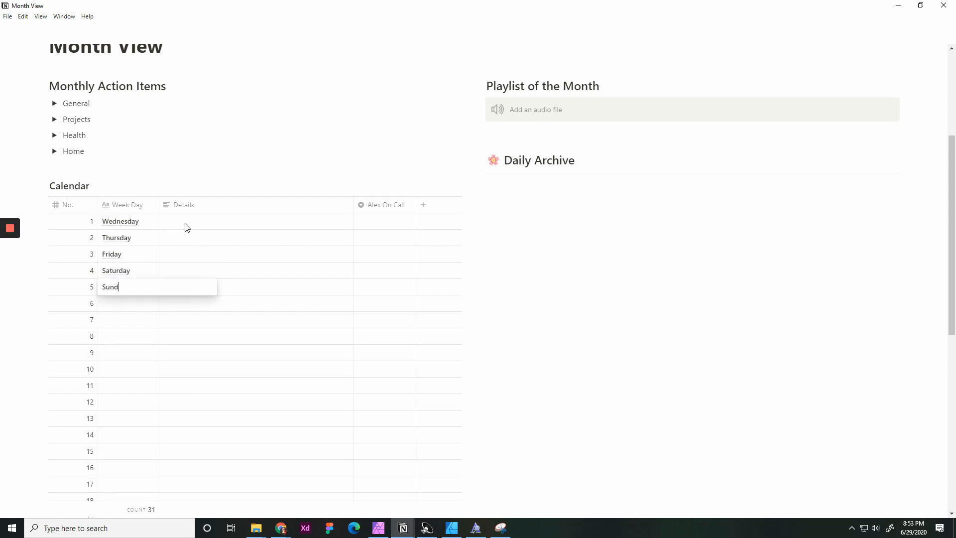
text(ay)
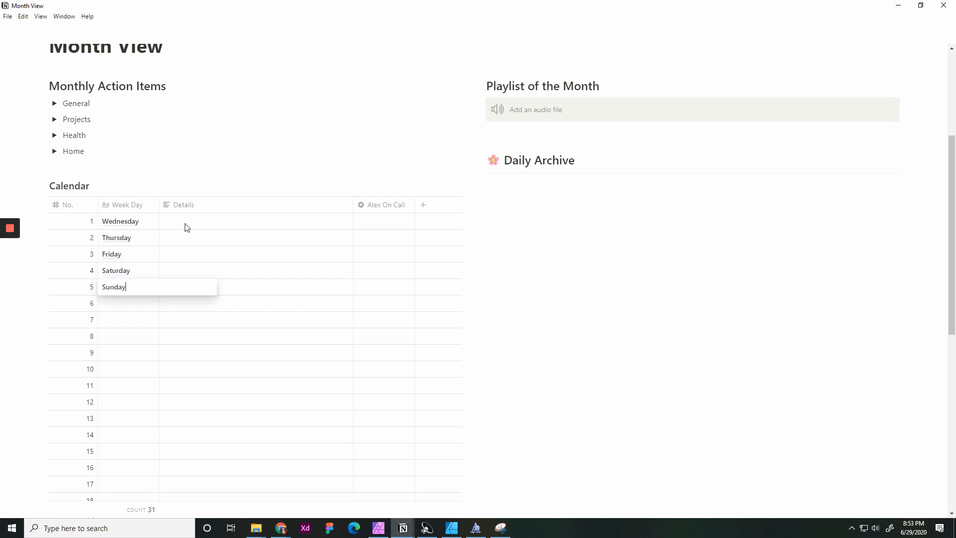
text(Mond)
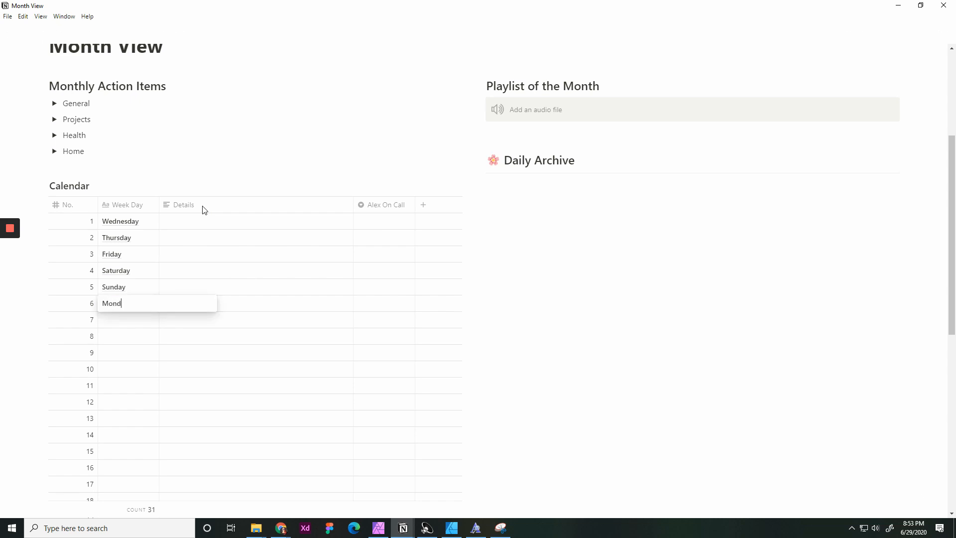
text(Tuesda)
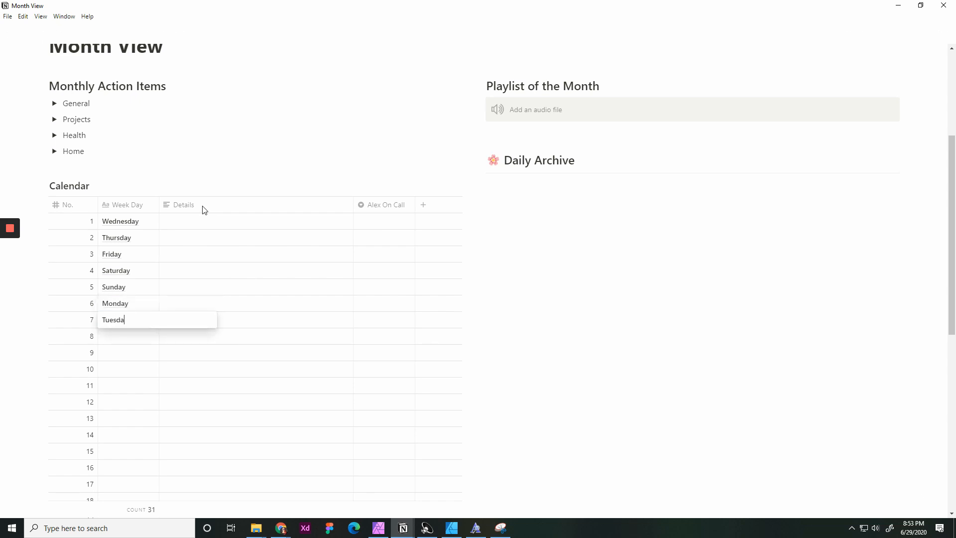
text(y)
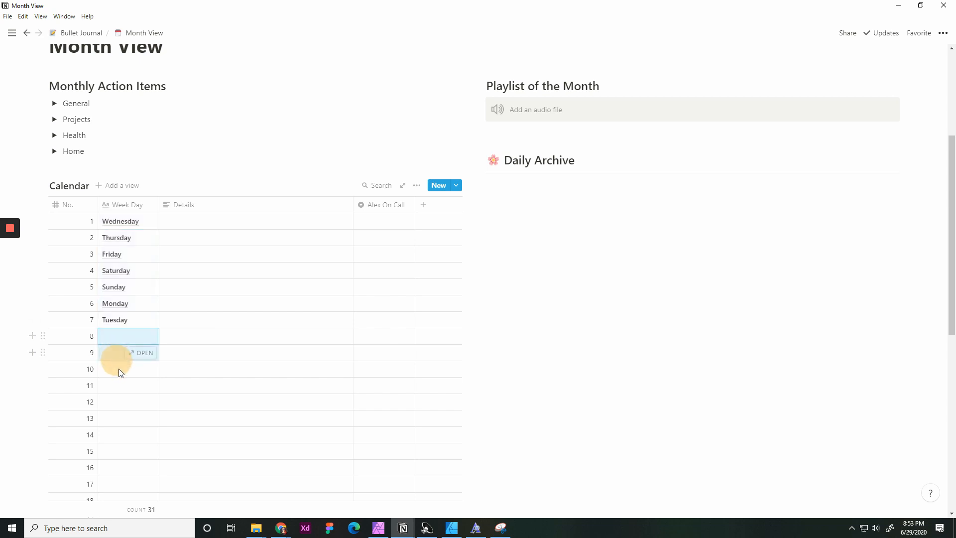
Enter the remaining weekdays down to day 31, ending with Friday.
scroll(down, 3)
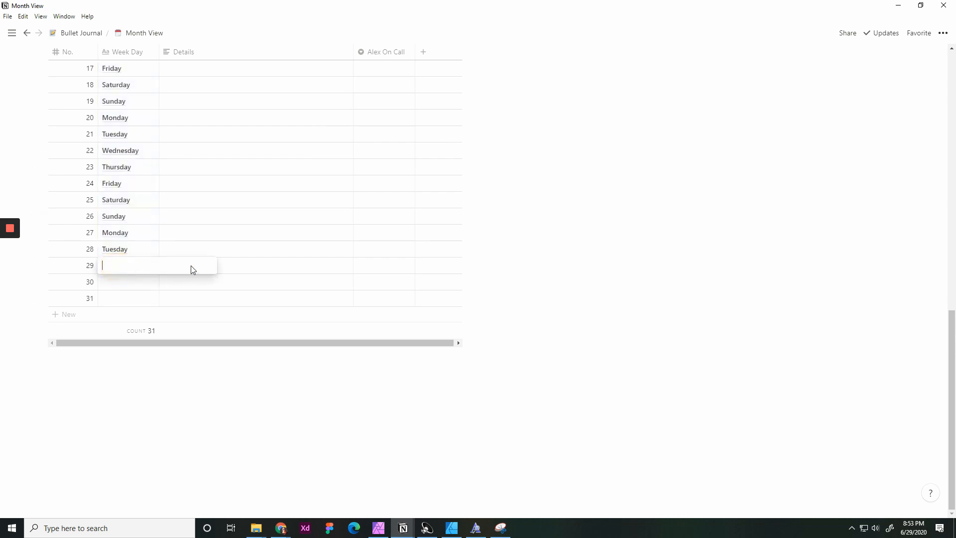
text(WEdn)
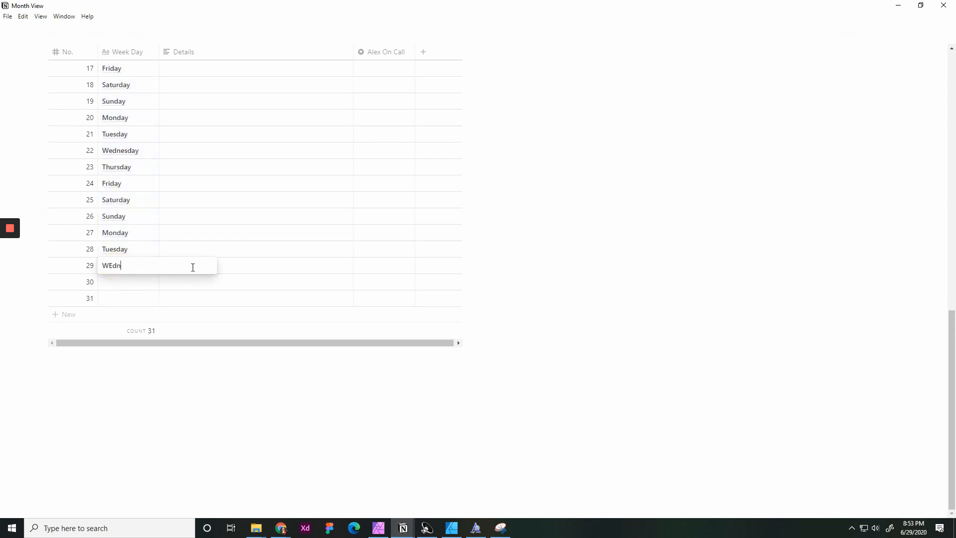
text(Wednresda)
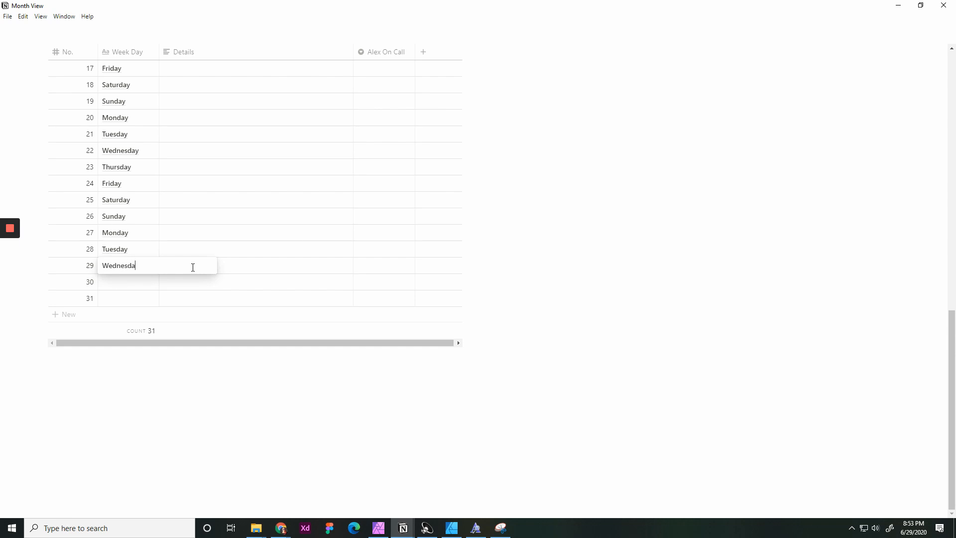
text(Thur)
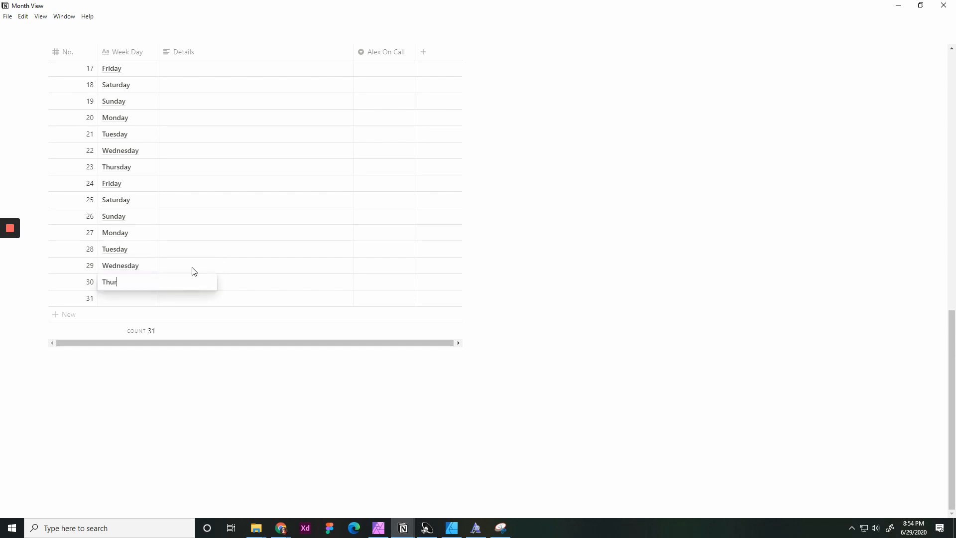
text(Frida)
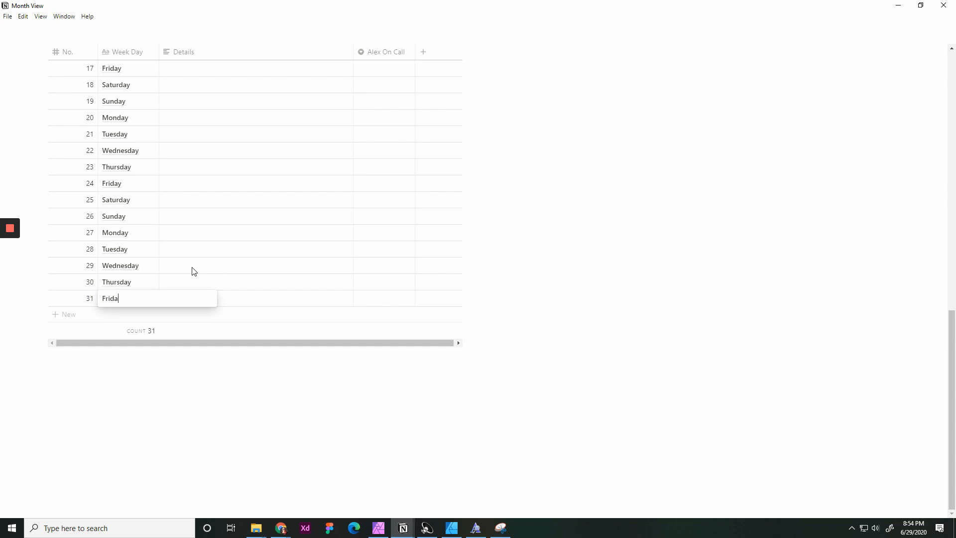
key(Enter)
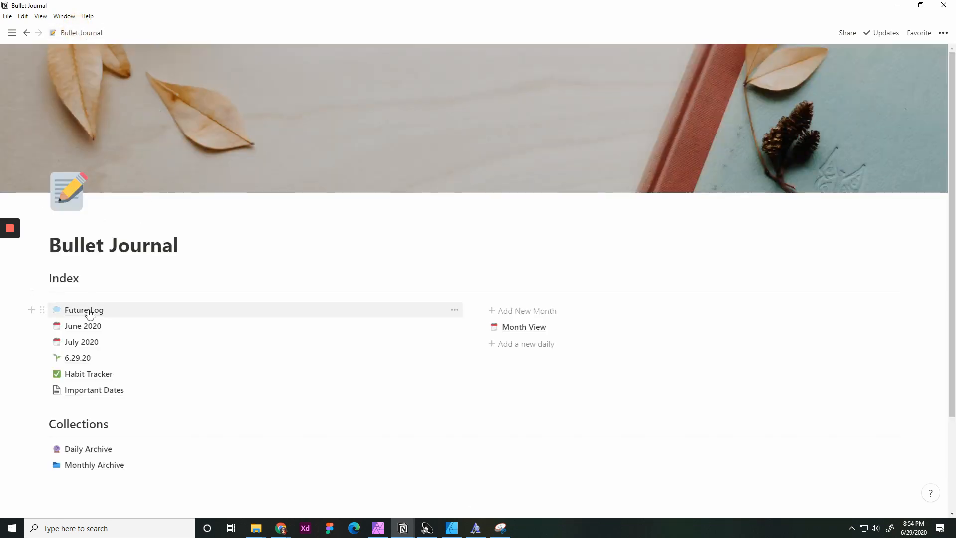
click(83, 310)
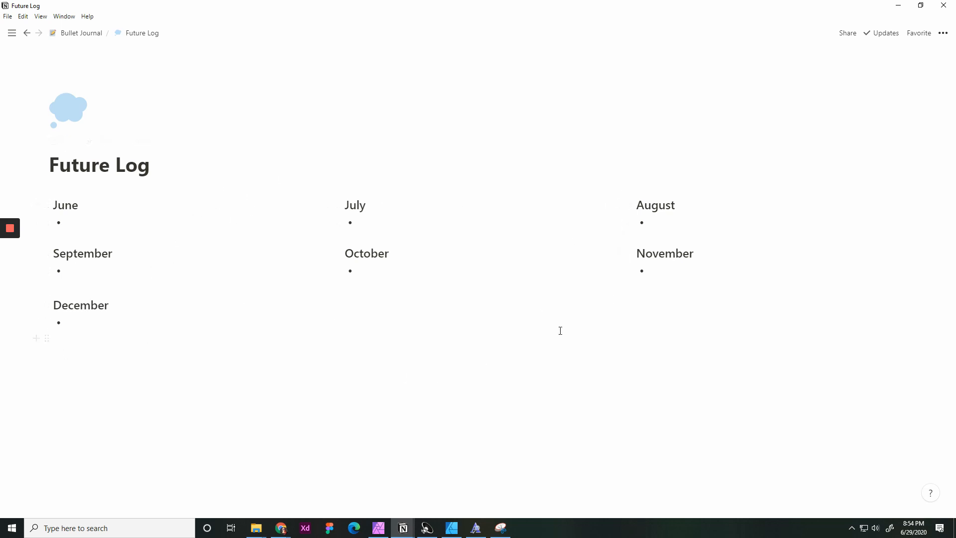
mouse_move(87, 40)
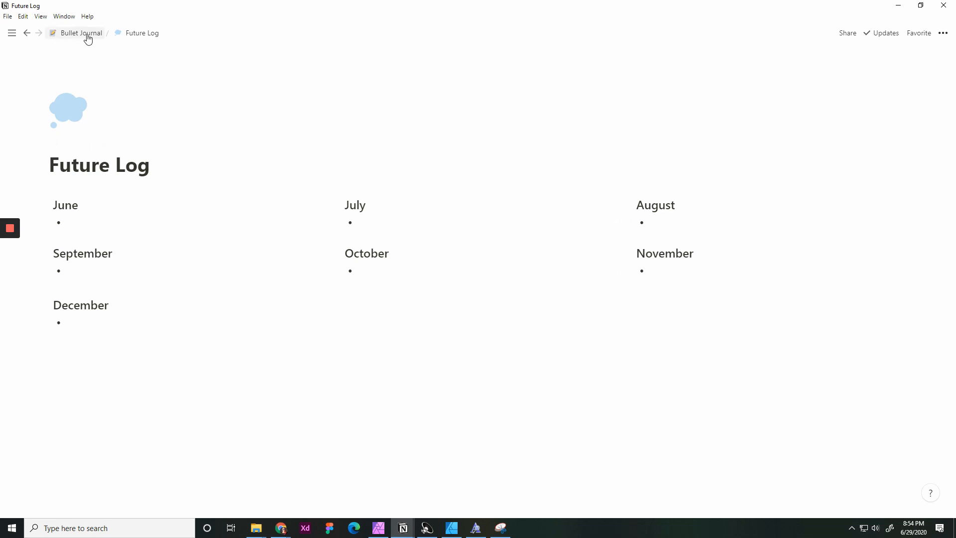
click(80, 33)
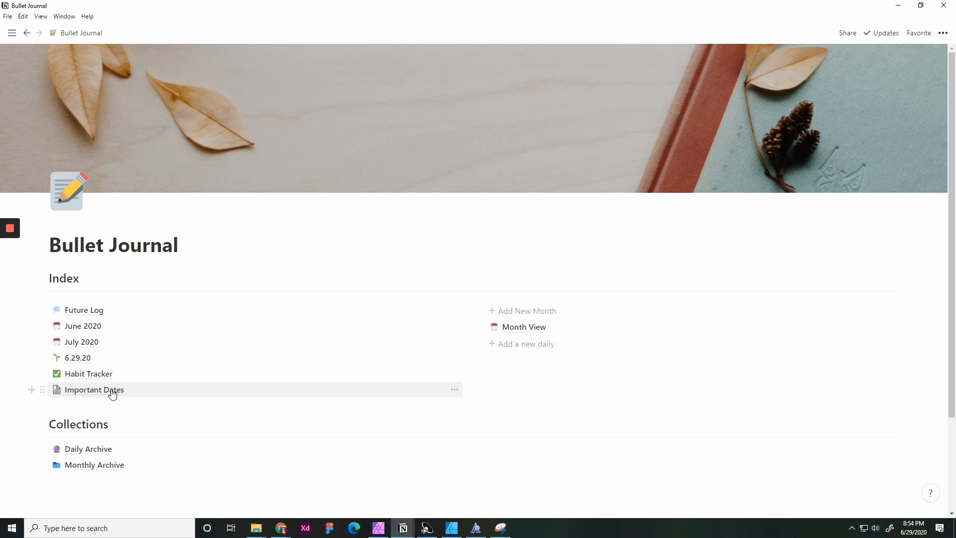
mouse_move(94, 396)
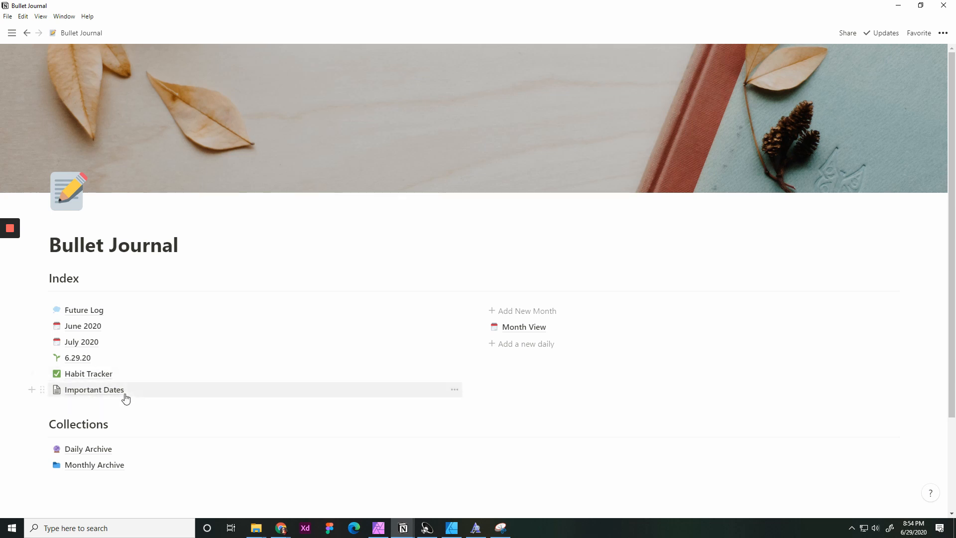
mouse_move(548, 335)
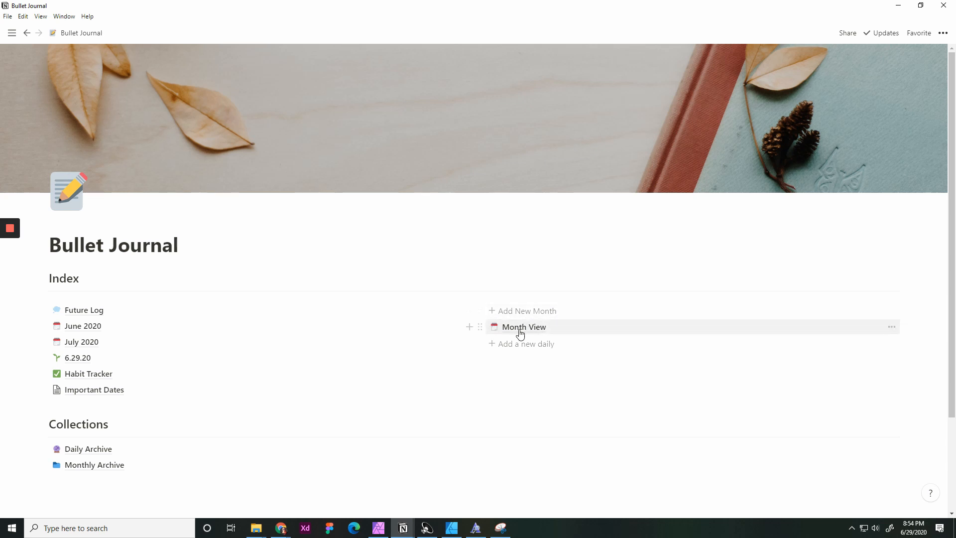
Create a new month page from the template and title it July 2020 with sun and flower emoji.
click(524, 326)
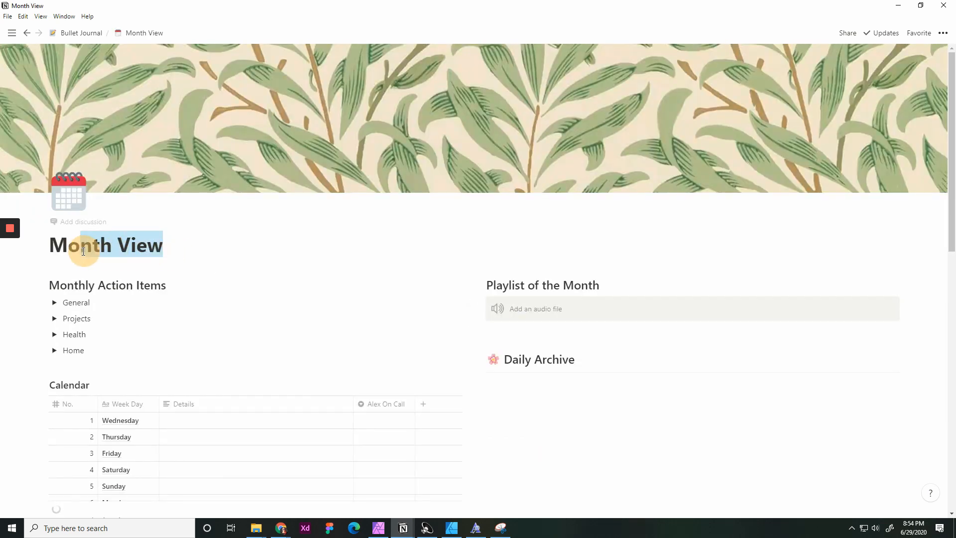
text(July 2020)
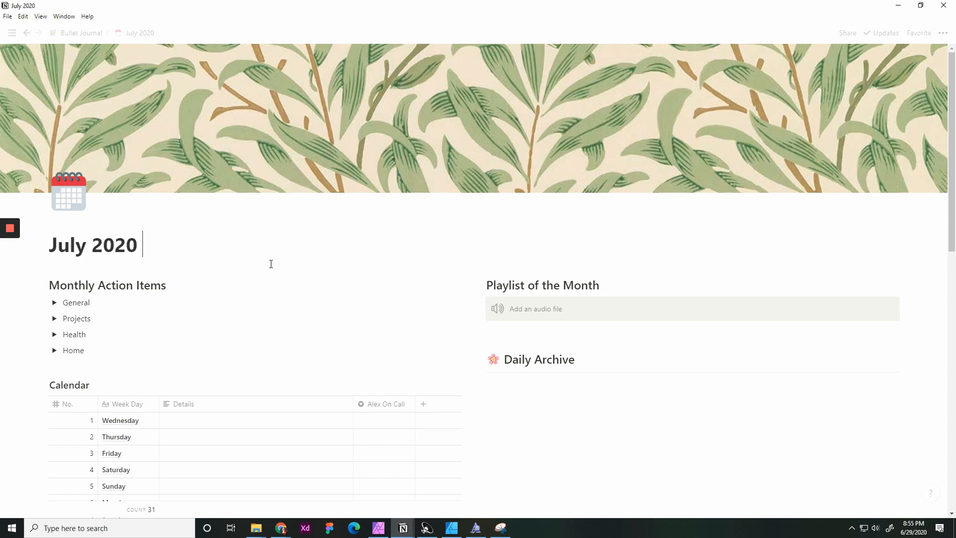
text(:su)
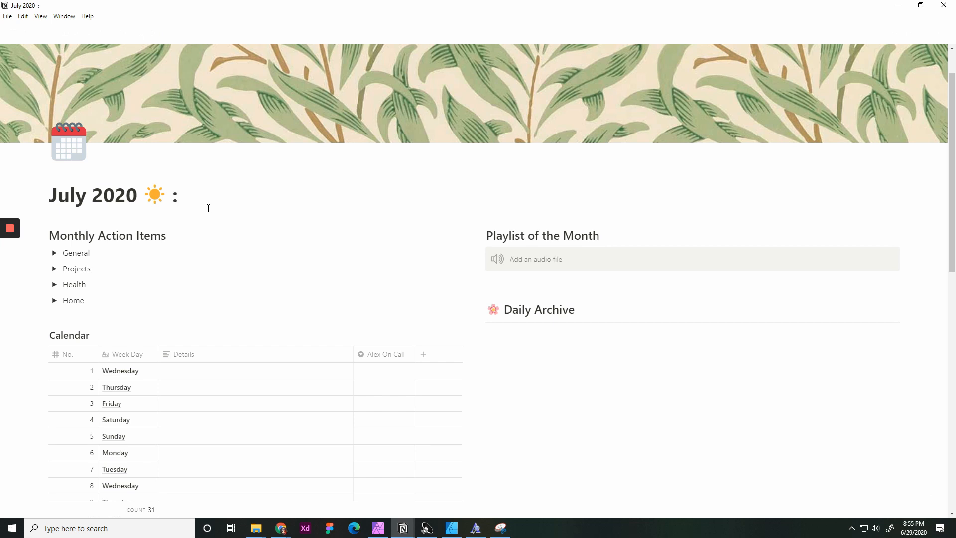
text(flo)
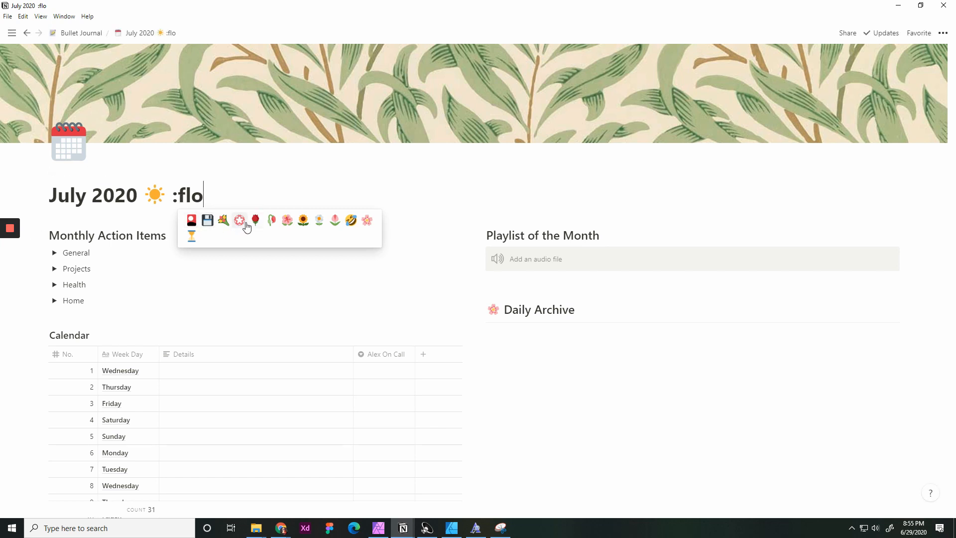
click(239, 220)
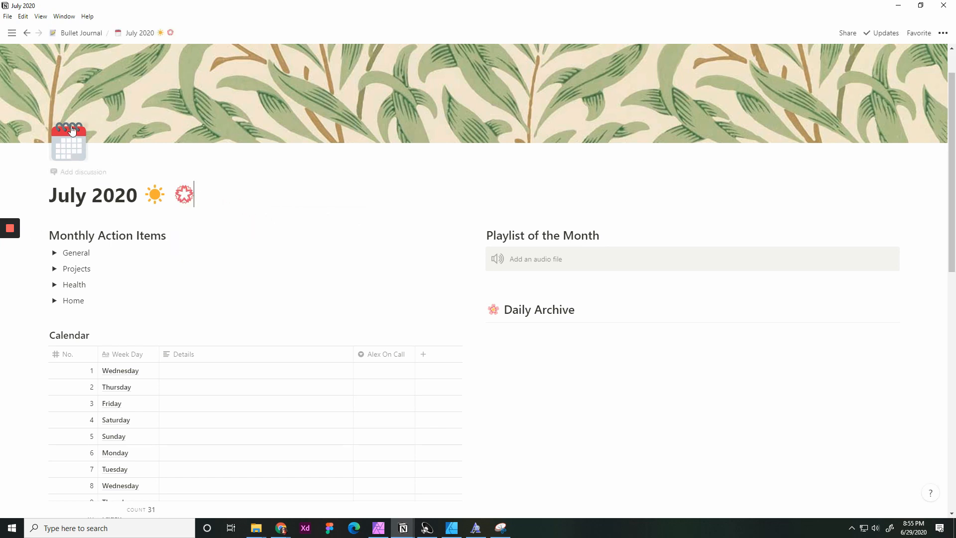
click(68, 142)
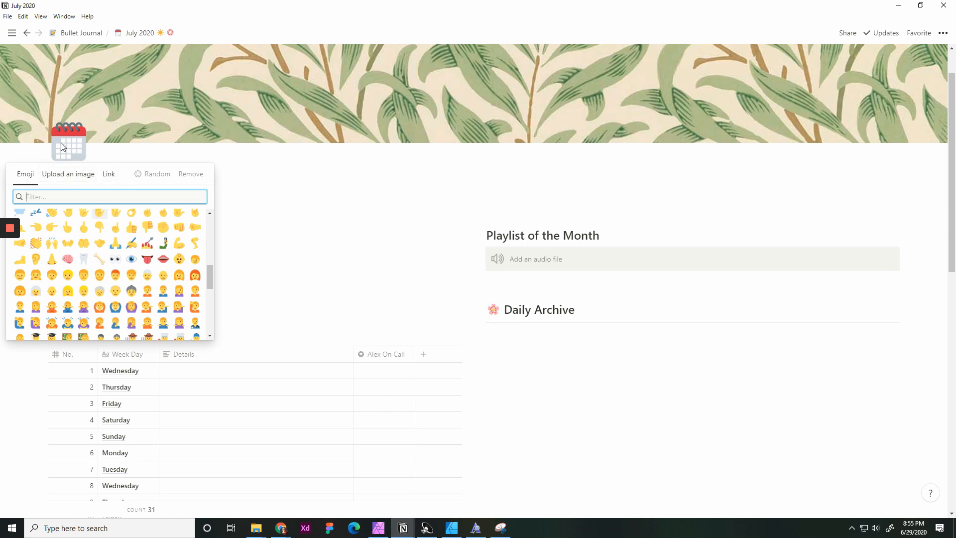
mouse_move(157, 174)
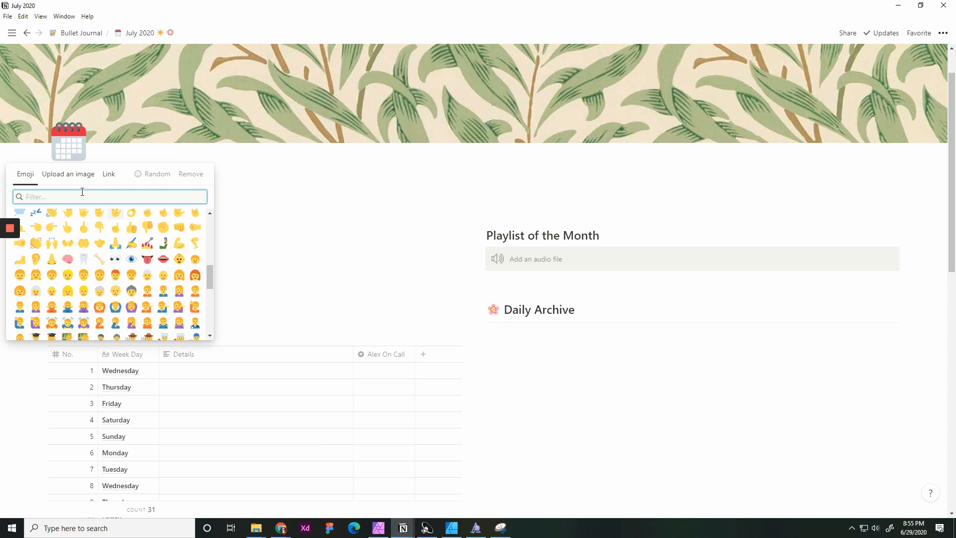
mouse_move(34, 134)
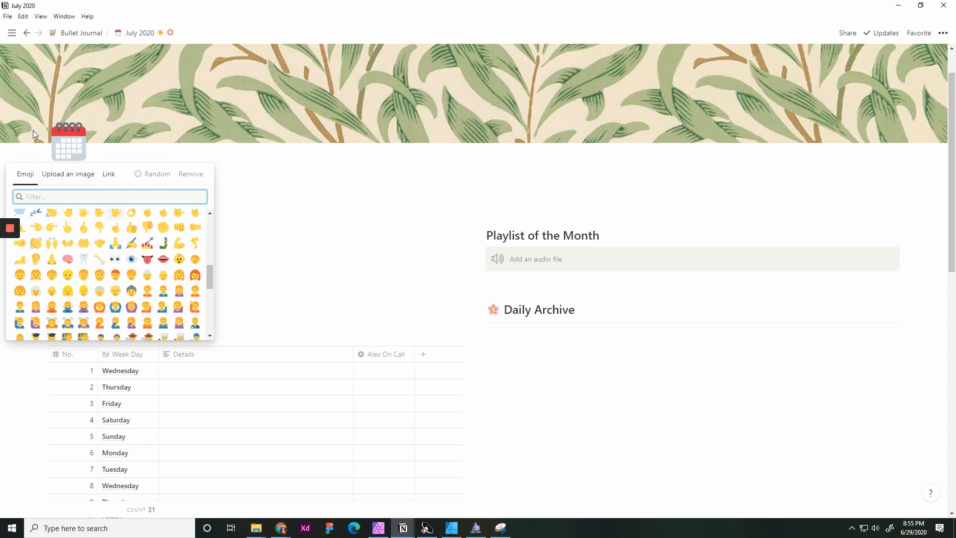
mouse_move(305, 202)
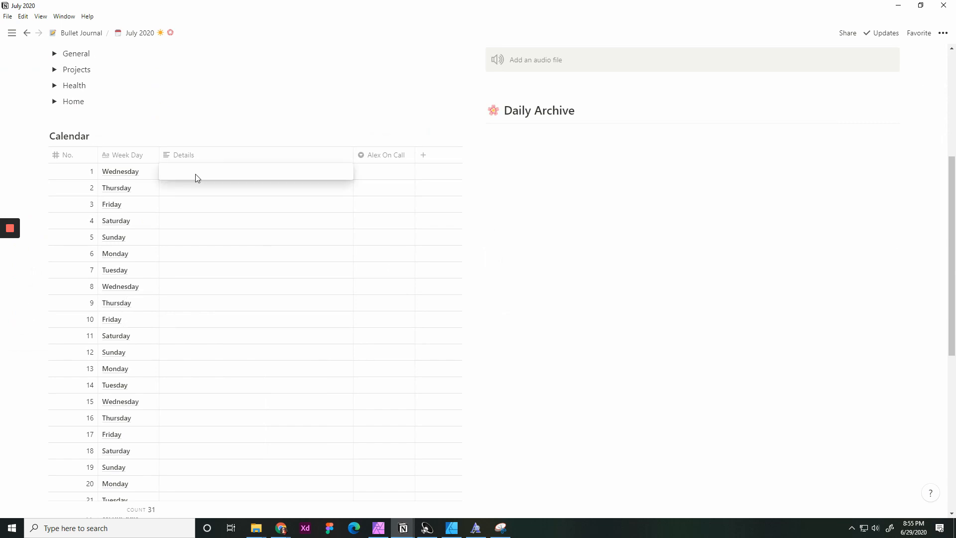
Enter Canada Day for July 1st and Workout for July 2nd in the Details column.
text(Cana)
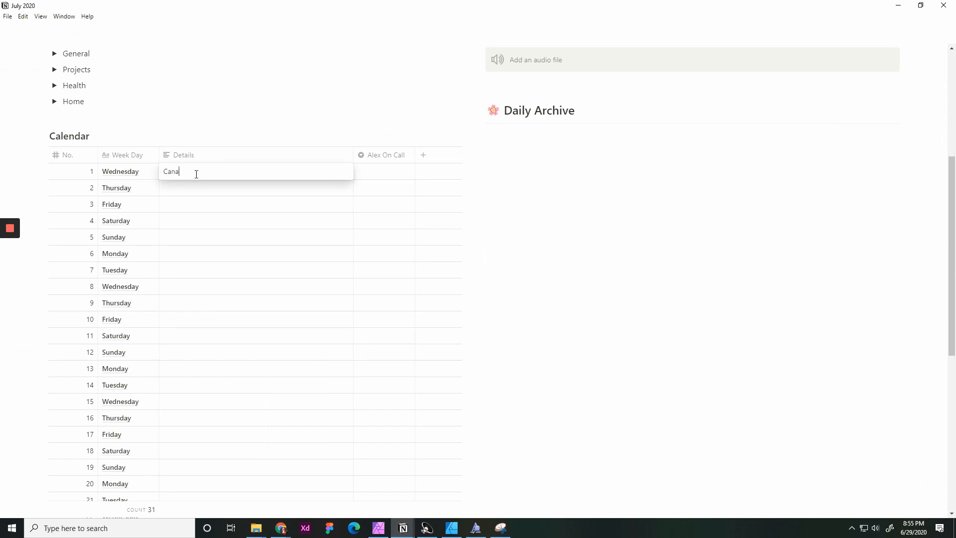
text(da)
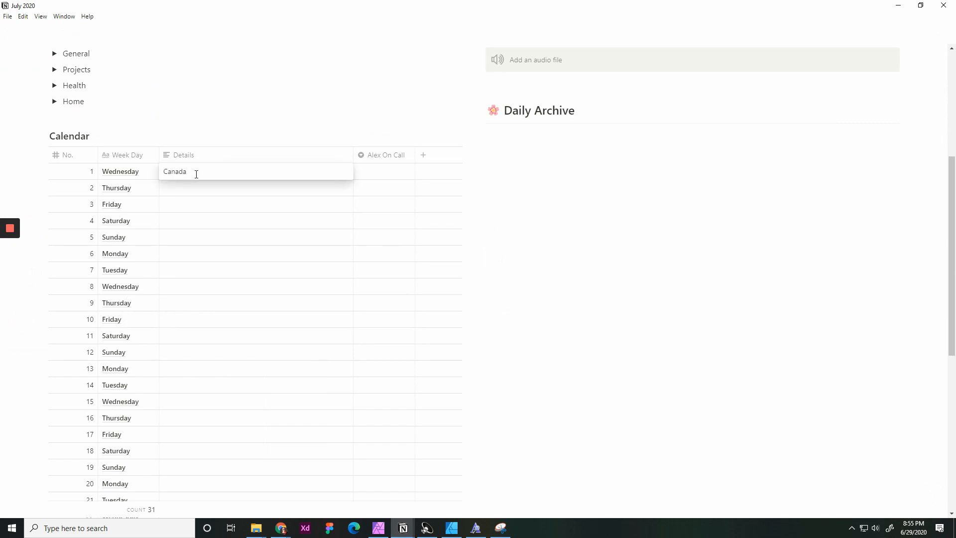
text(Day)
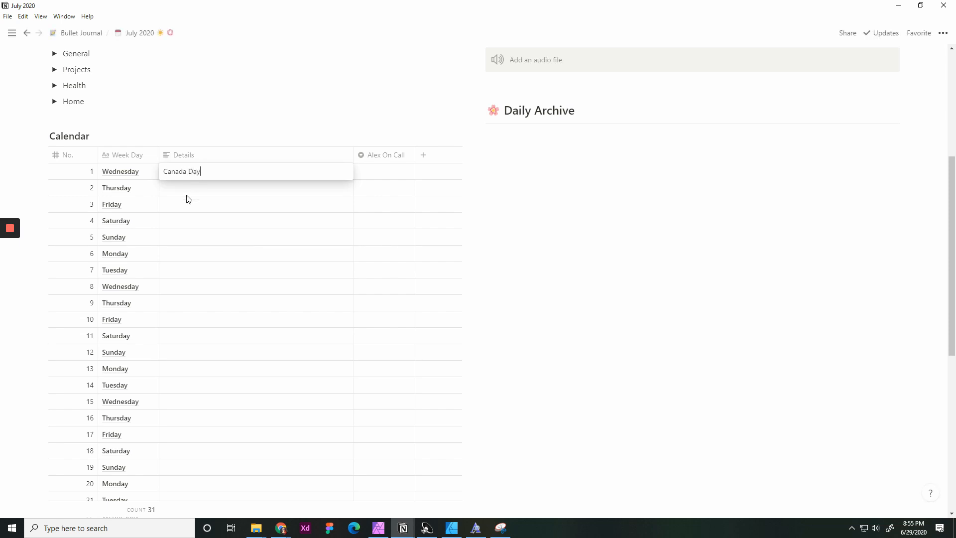
text(Work)
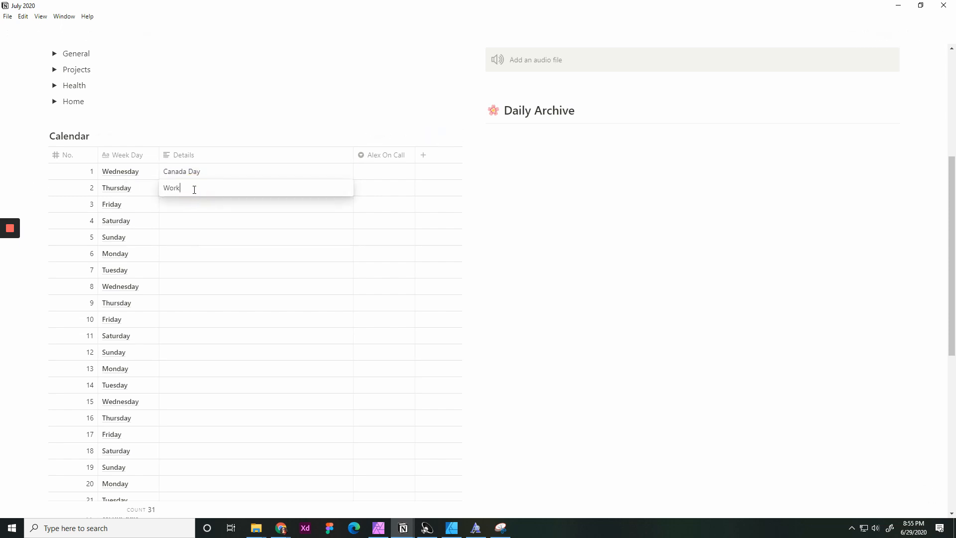
text(out)
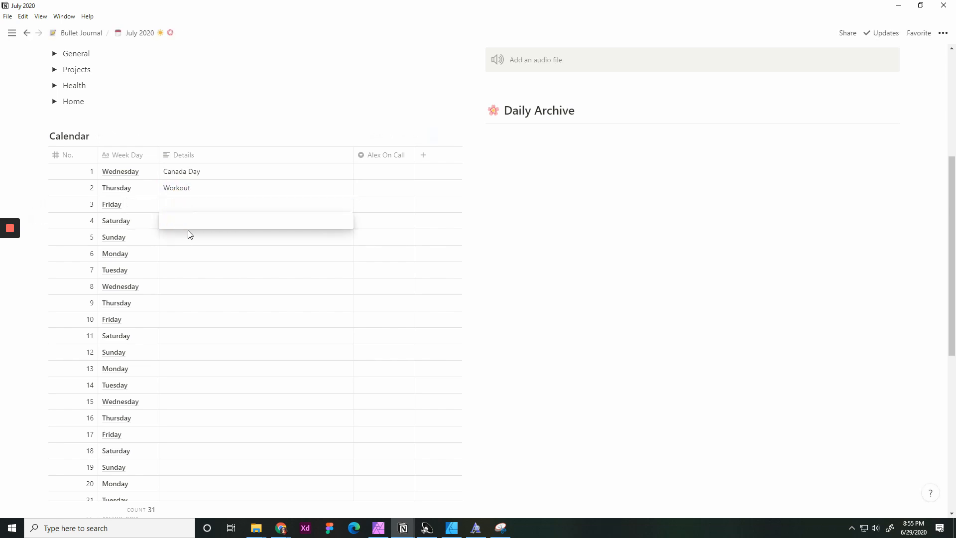
Enter Russian with an emoji as the Details for Monday the 6th.
click(255, 220)
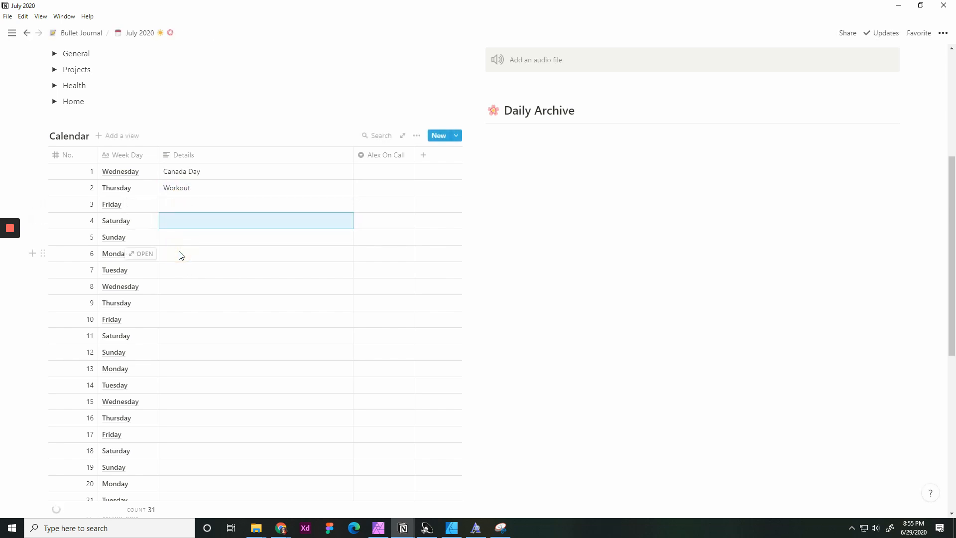
text(Rusd)
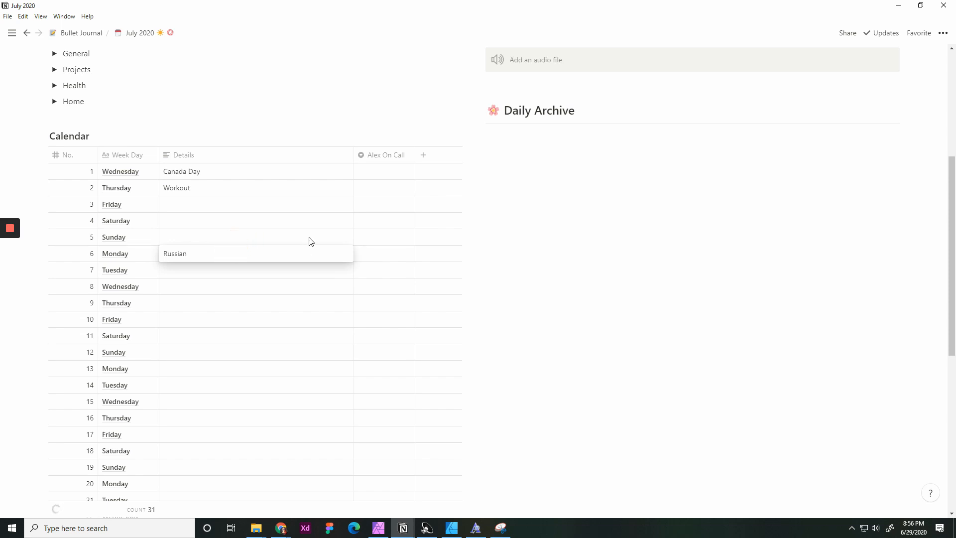
text(, 💰)
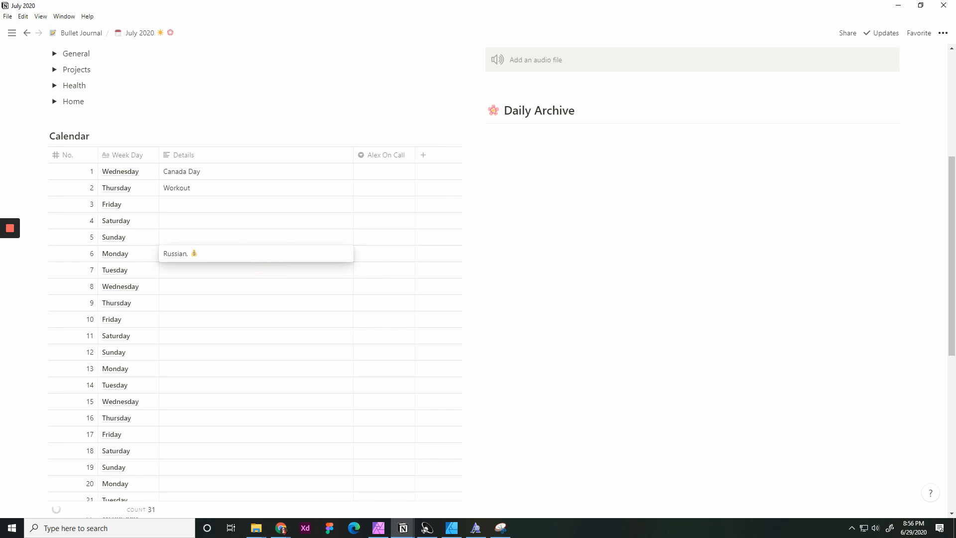
mouse_move(350, 304)
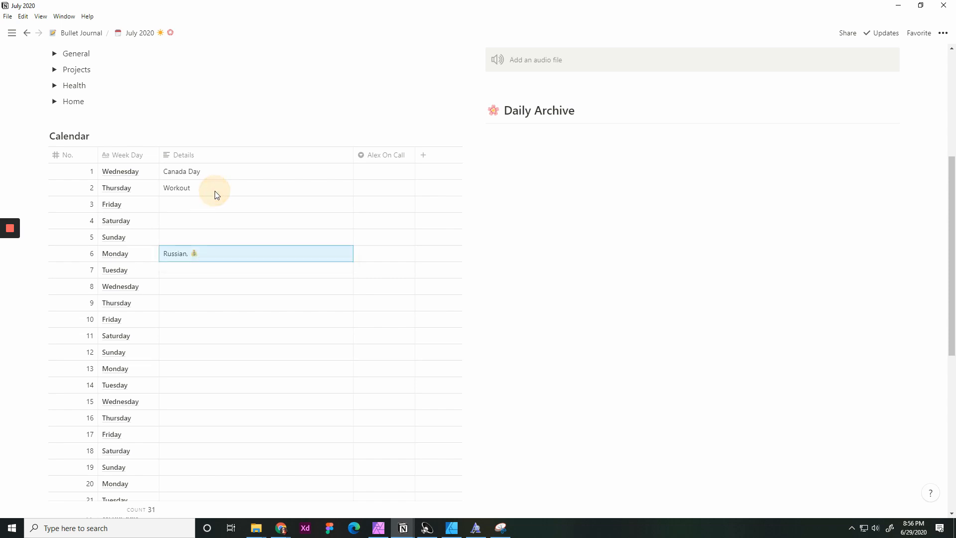
mouse_move(227, 236)
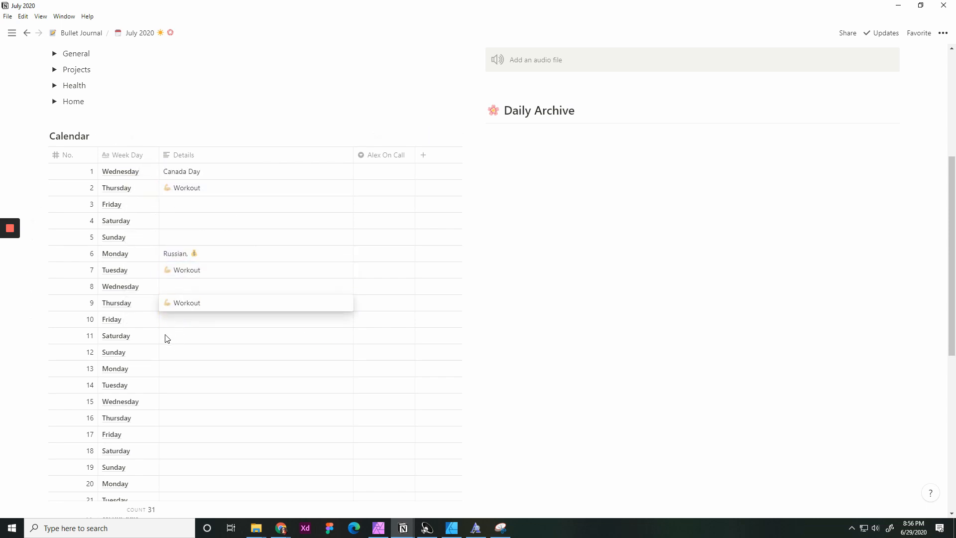
Scroll down the calendar to the later July rows for more Details entries.
scroll(down, 3)
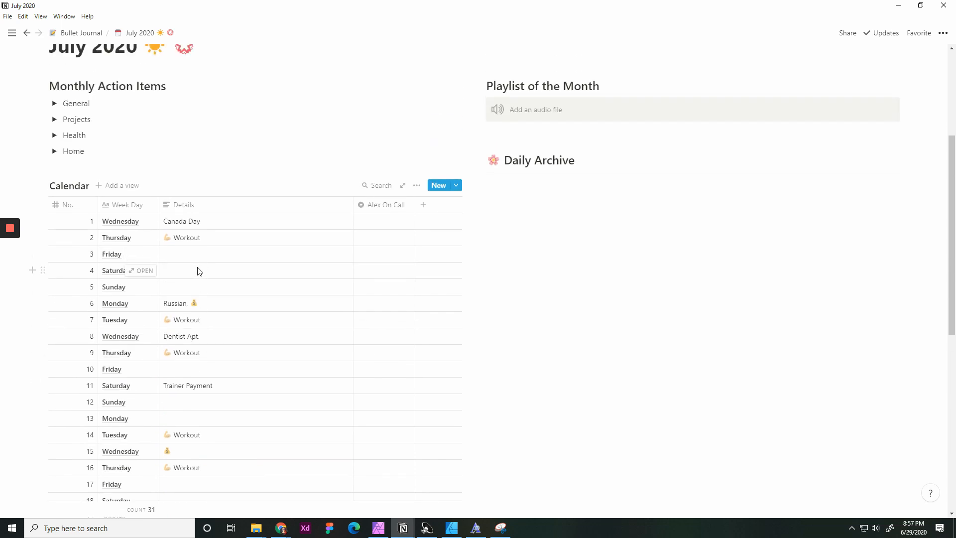
mouse_move(200, 271)
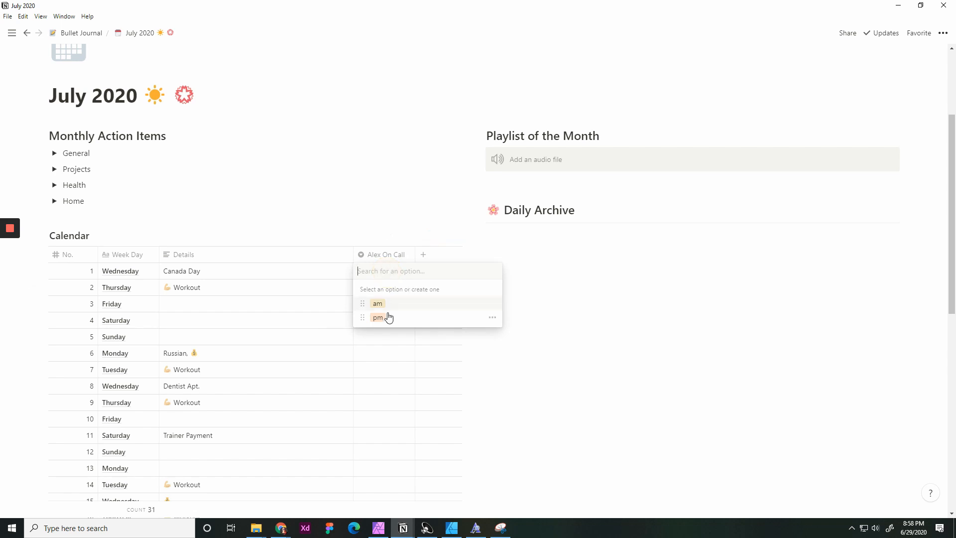
Set Alex On Call to pm for July 1st, ready to copy down to days 2–5.
click(378, 317)
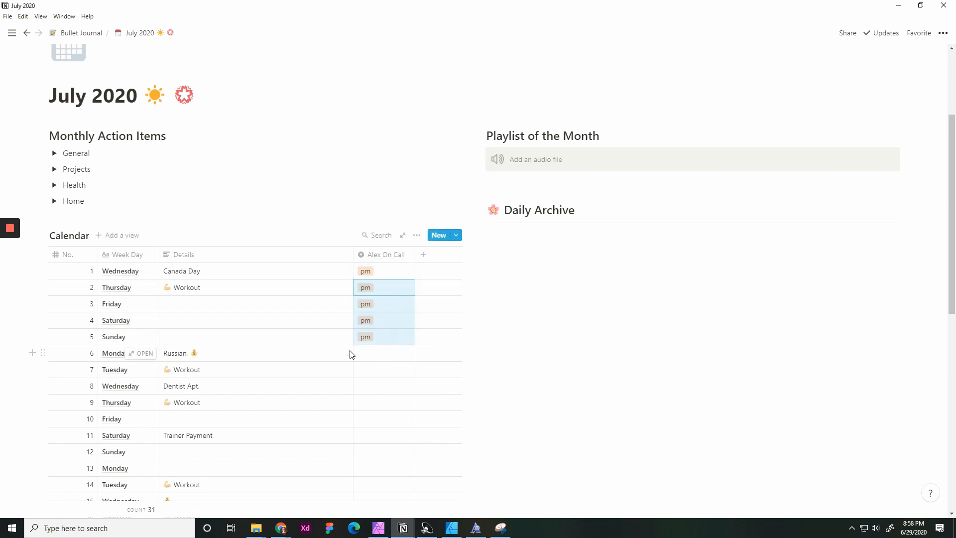
scroll(down, 3)
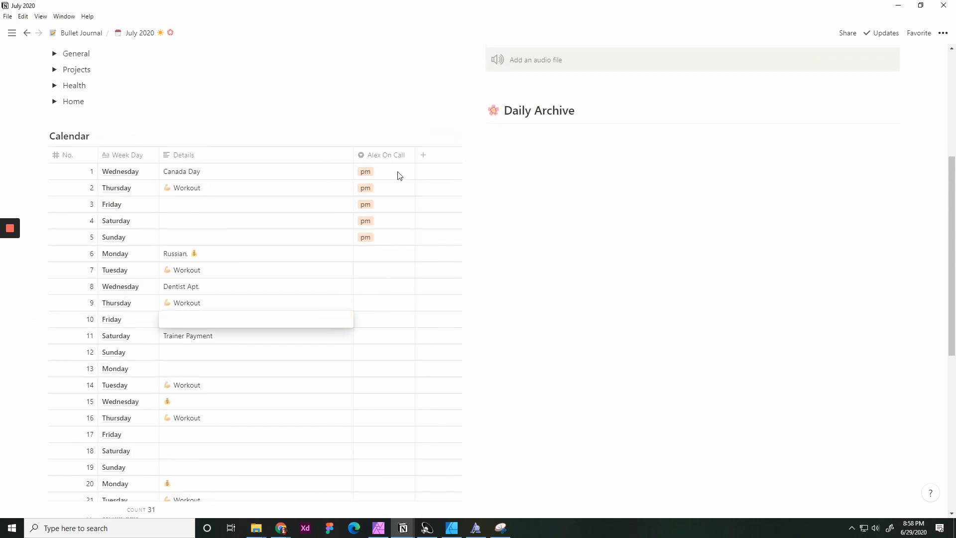
mouse_move(357, 209)
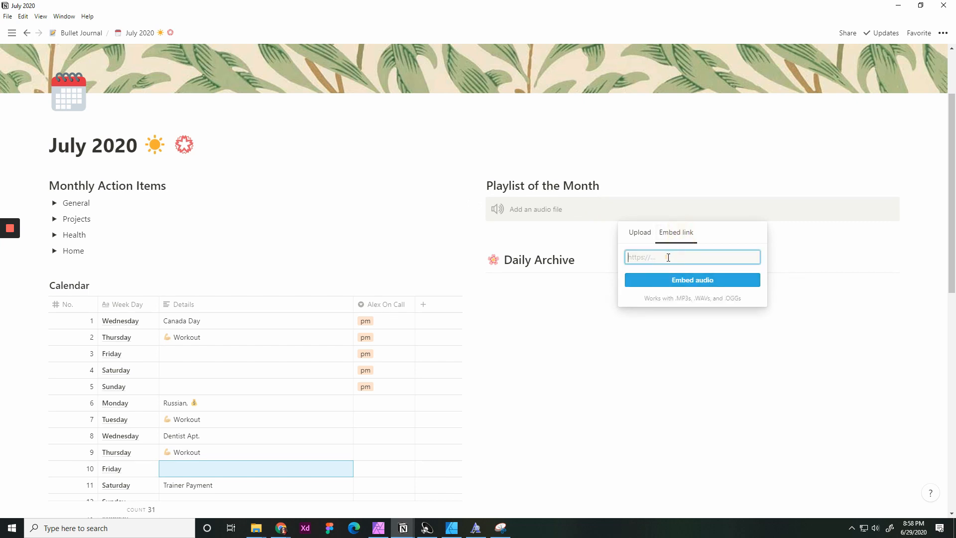
Embed the Spotify playlist URL as audio under Playlist of the Month.
text(https://open.spotify.com/playlist/37i9dC)
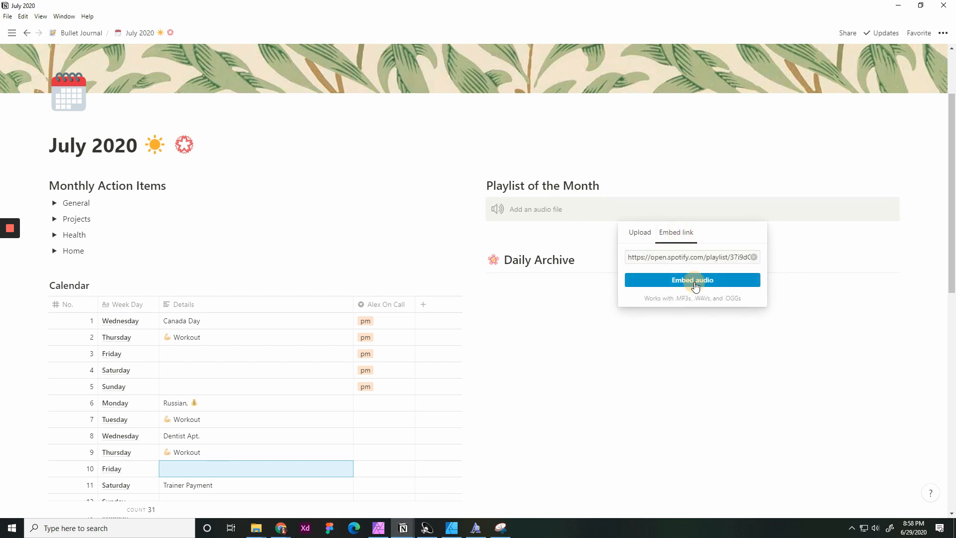
click(692, 279)
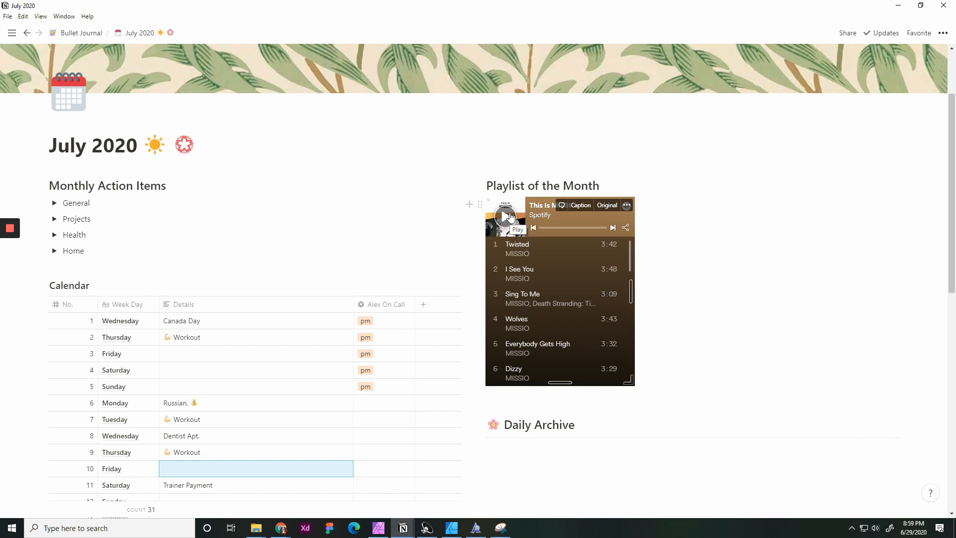
mouse_move(801, 253)
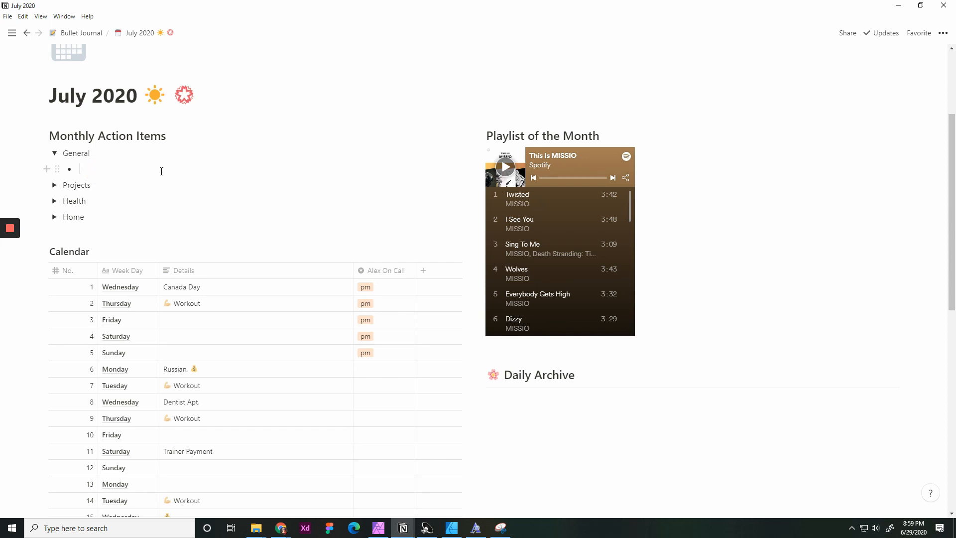
Add Paint Spare Room under General and Drink 3 Smoothies per week under Health.
text(Paint Spar)
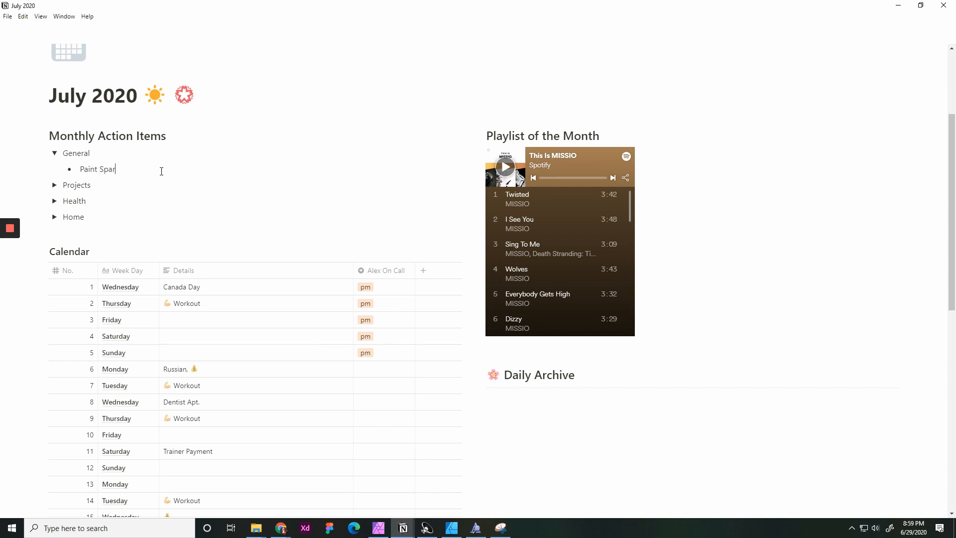
text(eroom)
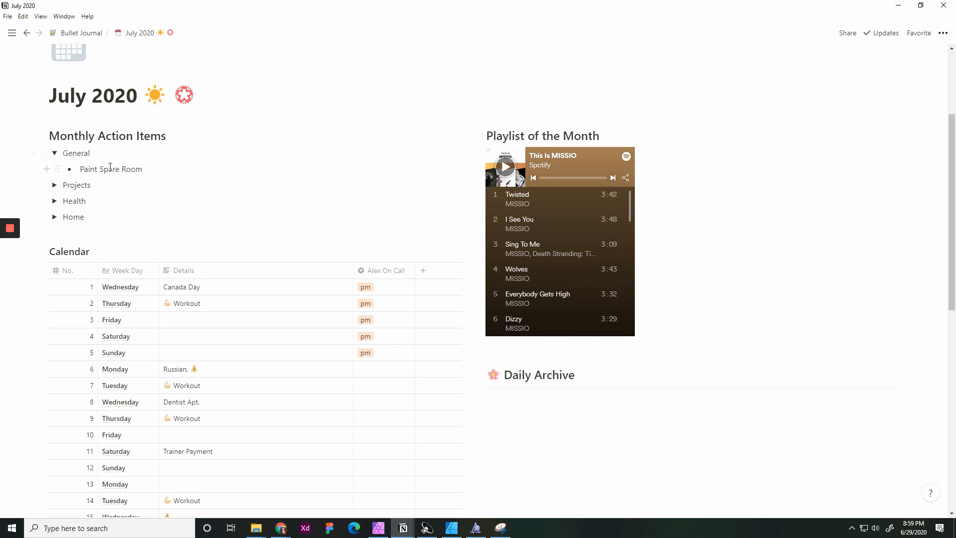
click(54, 201)
text(Drink 3 Smoothies)
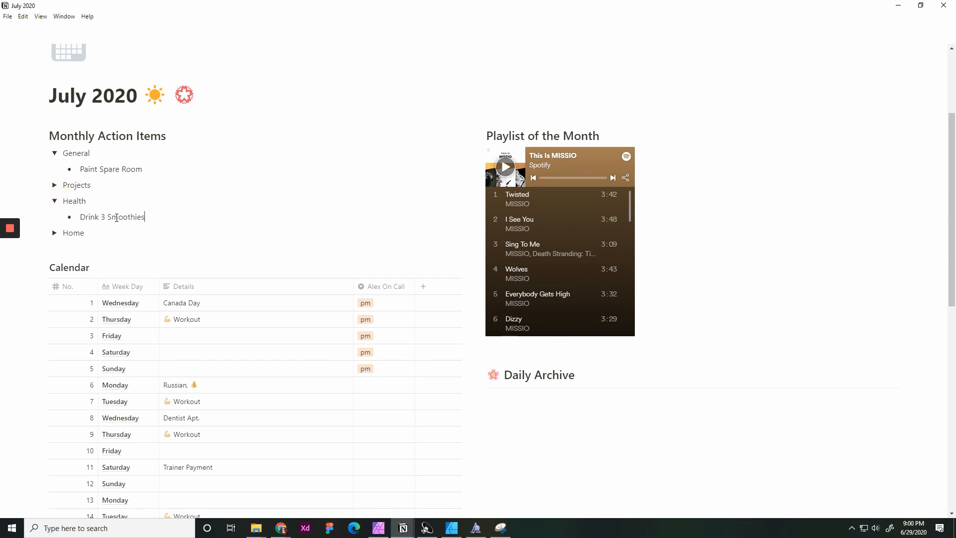
text(per week)
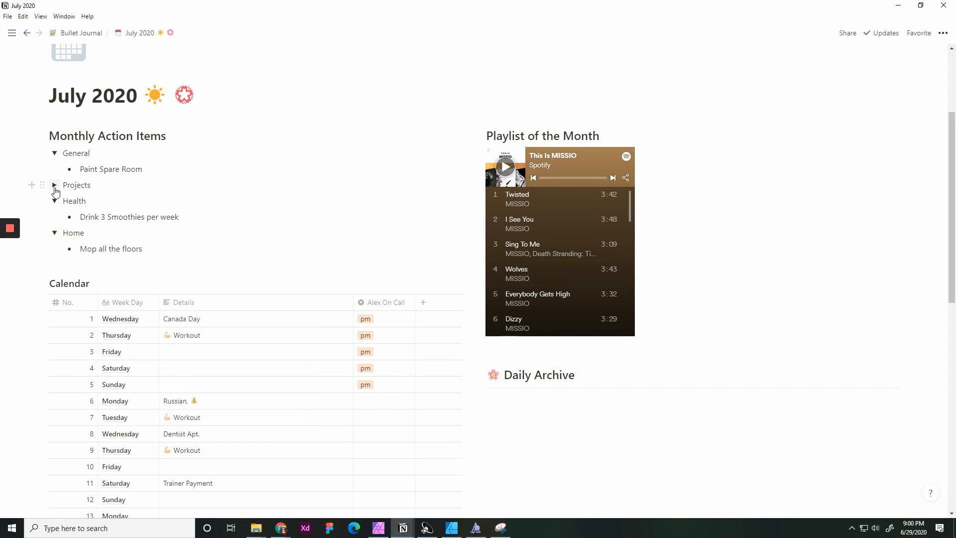
Add Plan and Publish 4 YouTube Videos under Projects.
text(Pan)
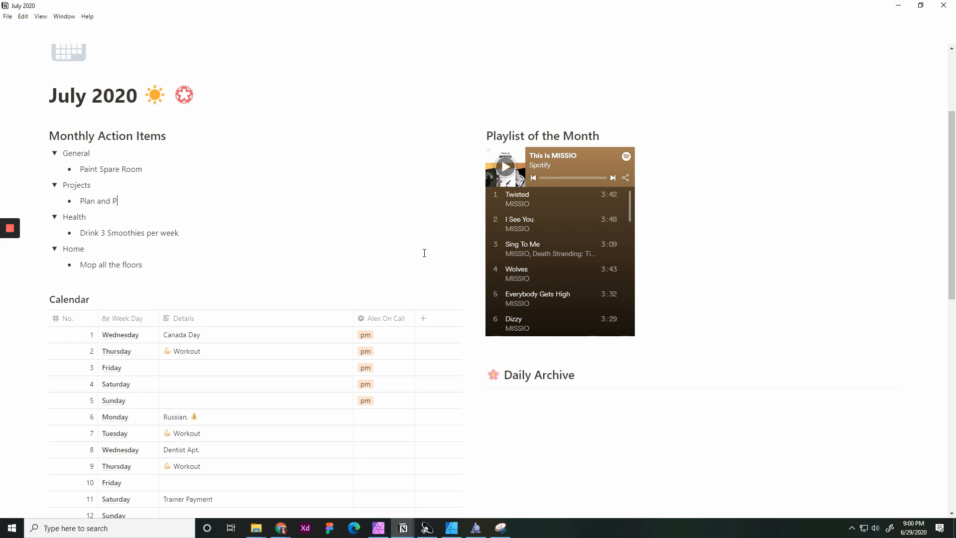
text(ublish 4 YouTube Videos)
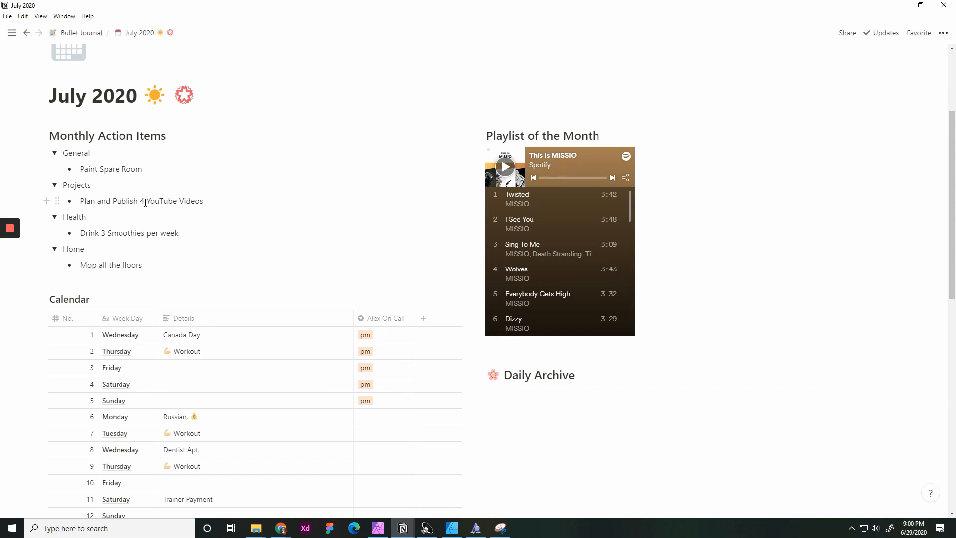
double_click(174, 200)
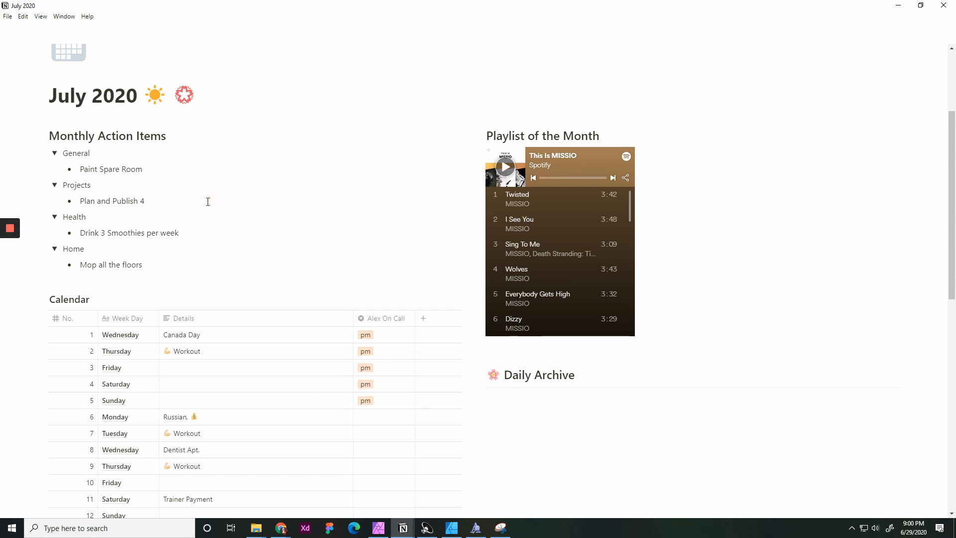
text(/)
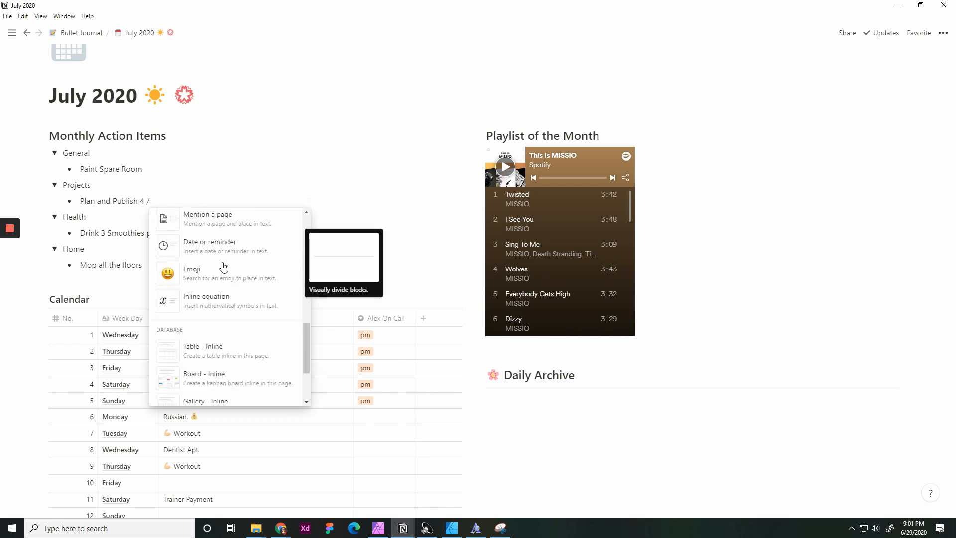
scroll(down, 3)
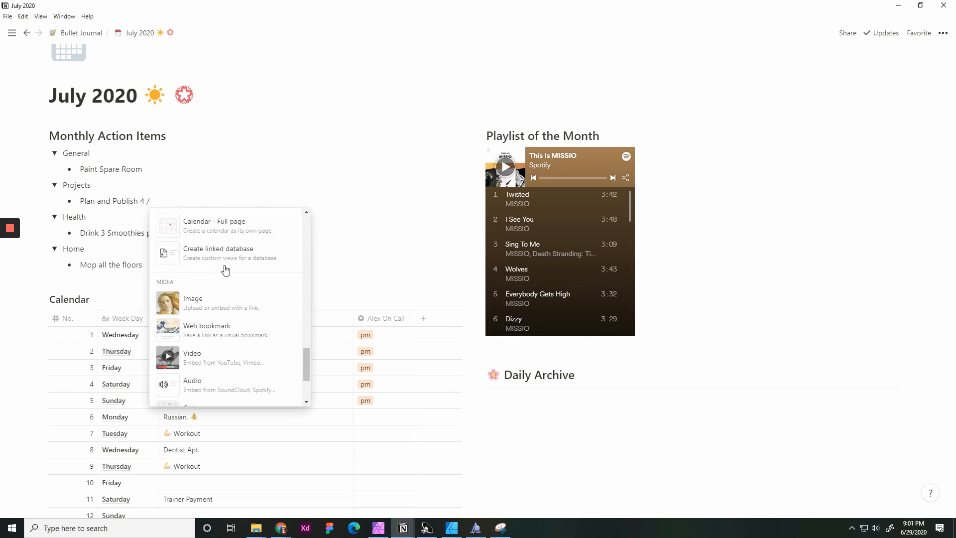
scroll(down, 3)
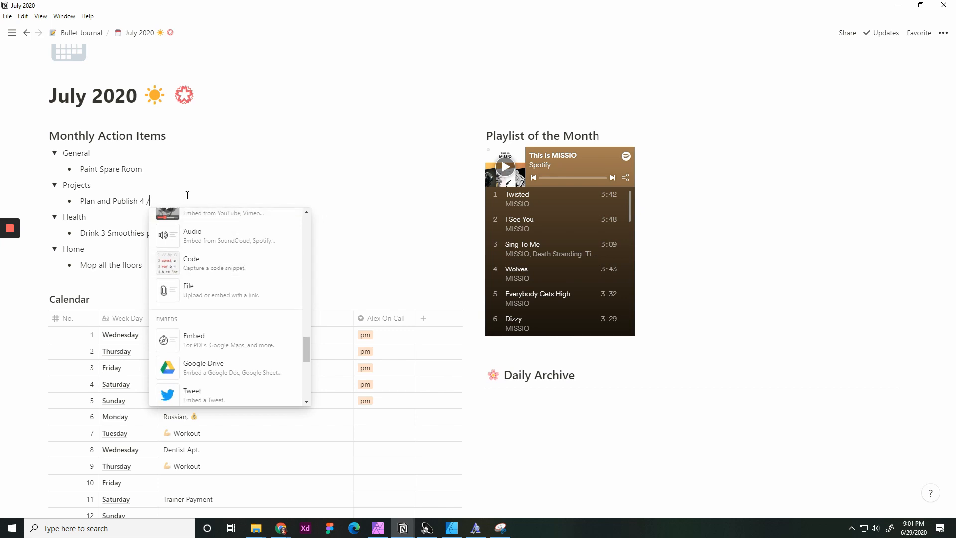
text(@)
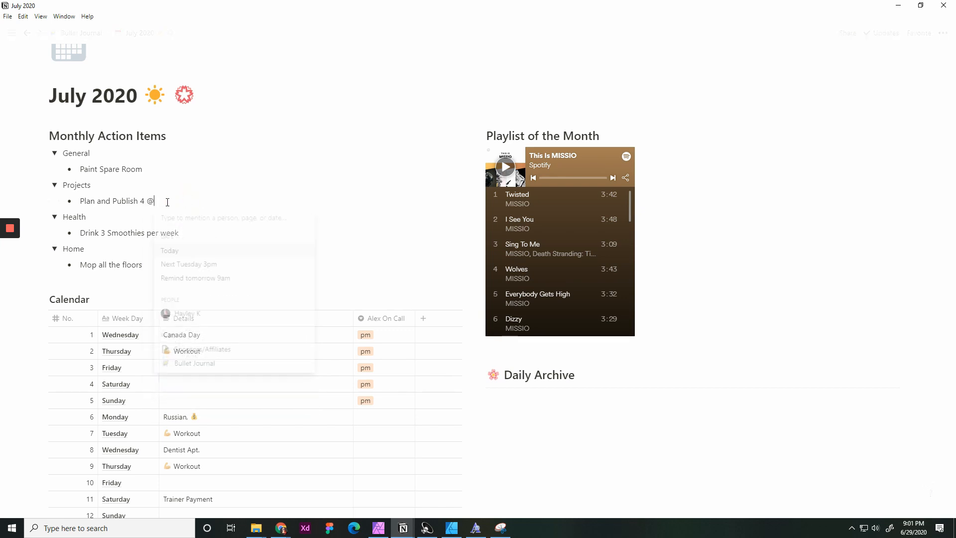
text(You)
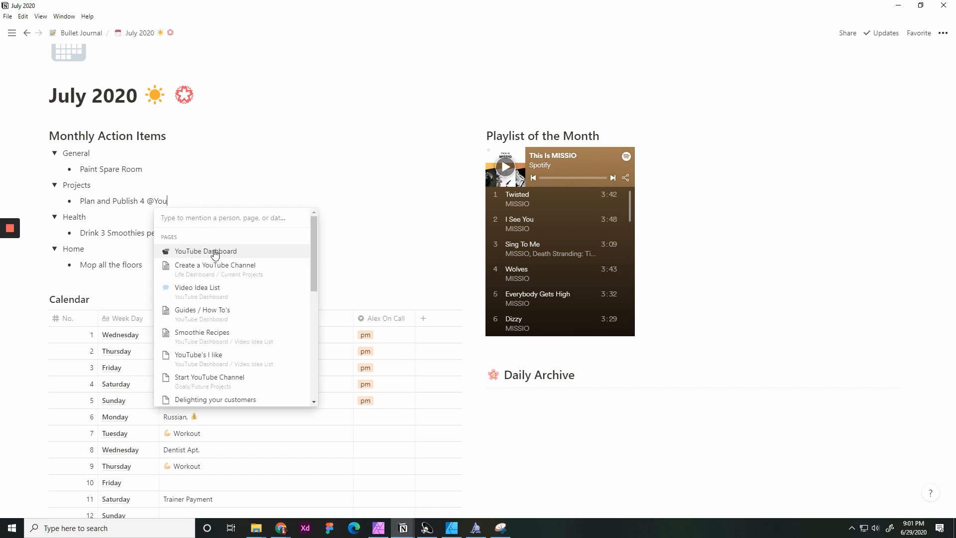
mouse_move(226, 269)
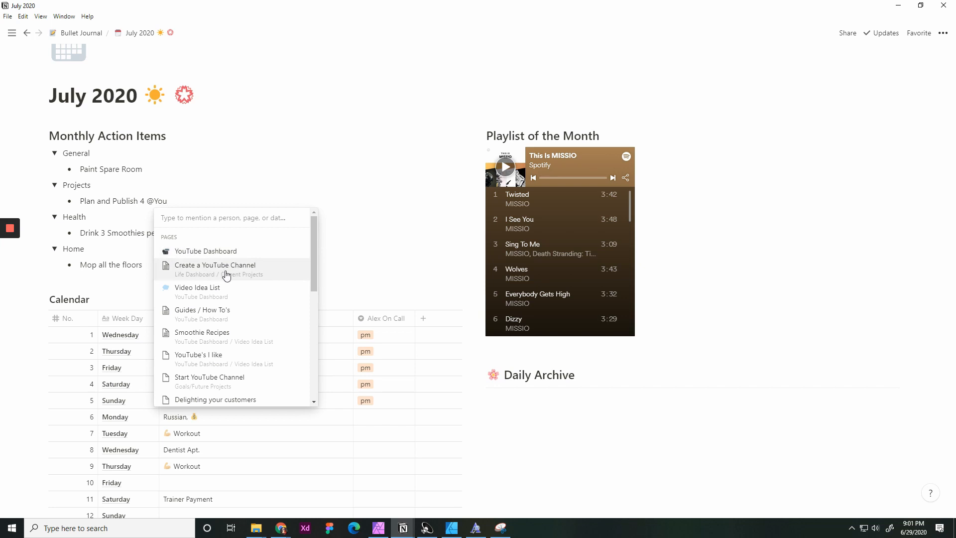
click(198, 287)
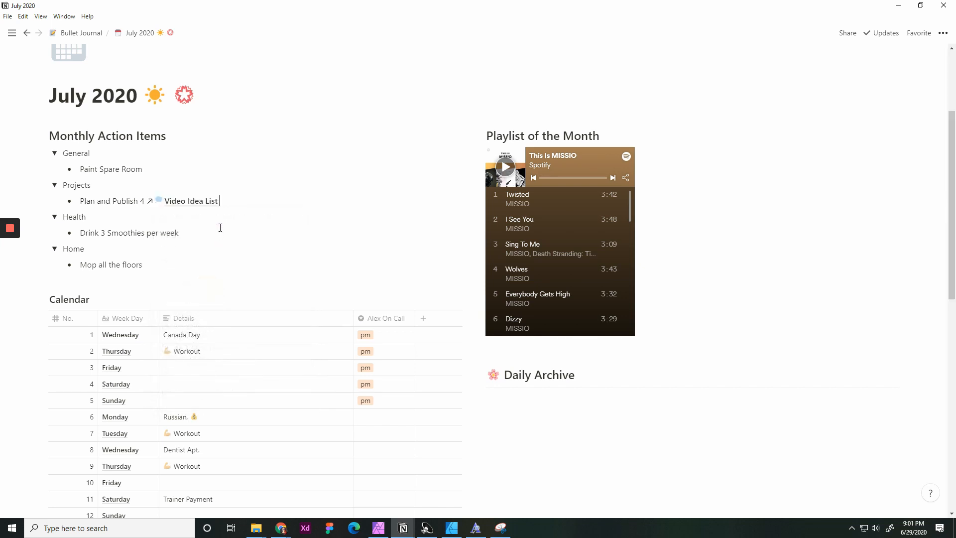
mouse_move(235, 202)
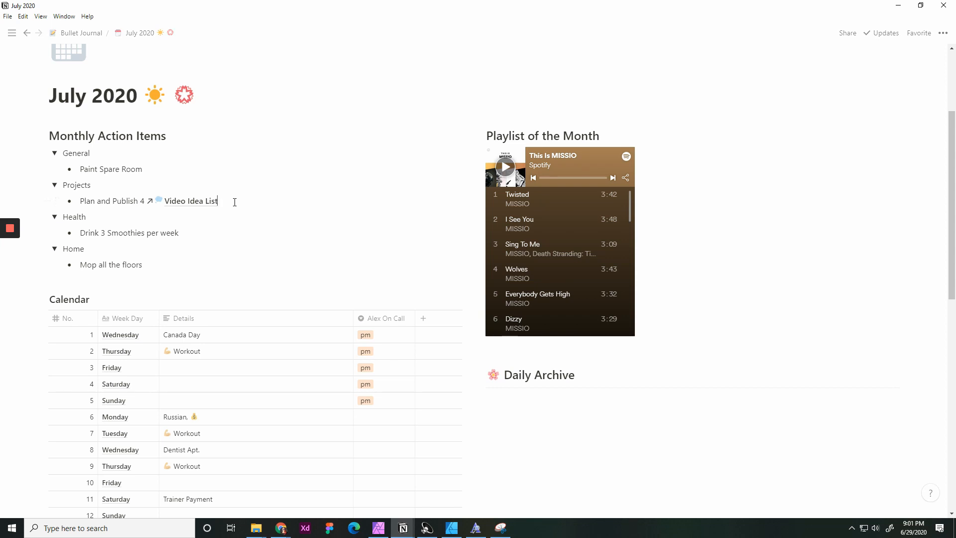
text(YouTube Videos)
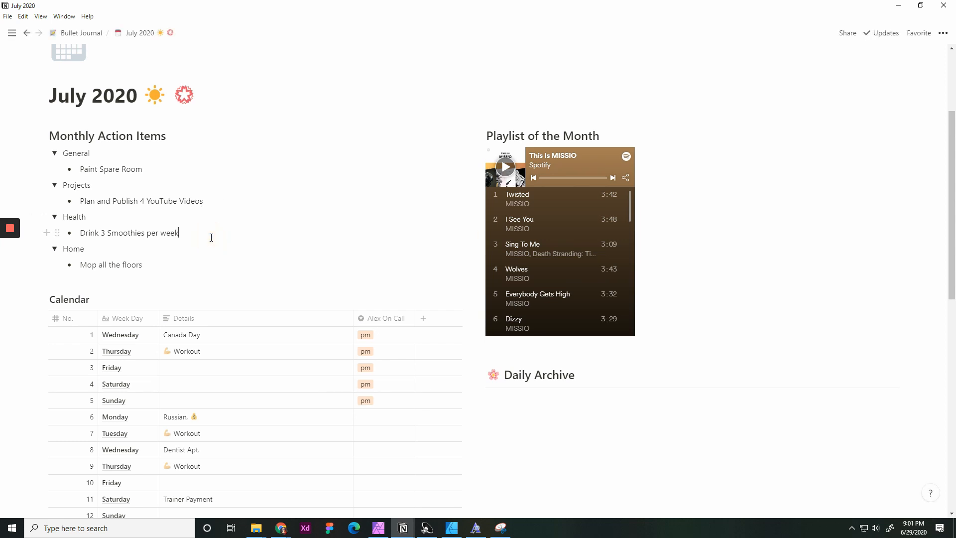
scroll(down, 3)
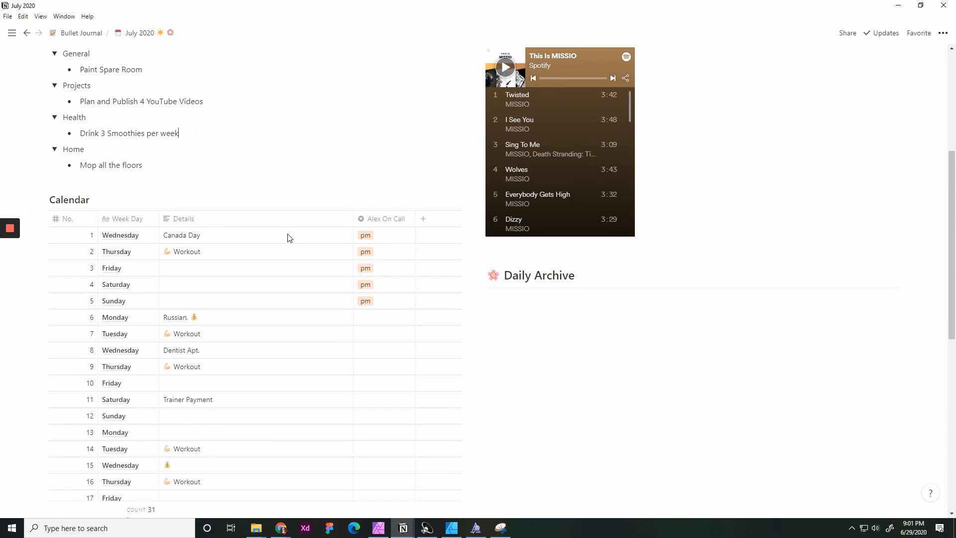
Return to the Bullet Journal index and create a new daily entry from the template.
scroll(down, 3)
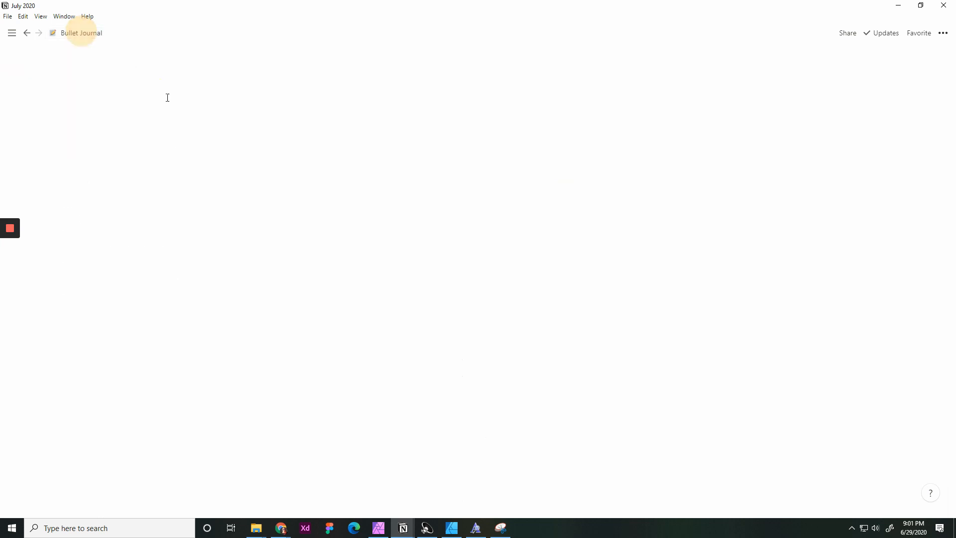
click(81, 33)
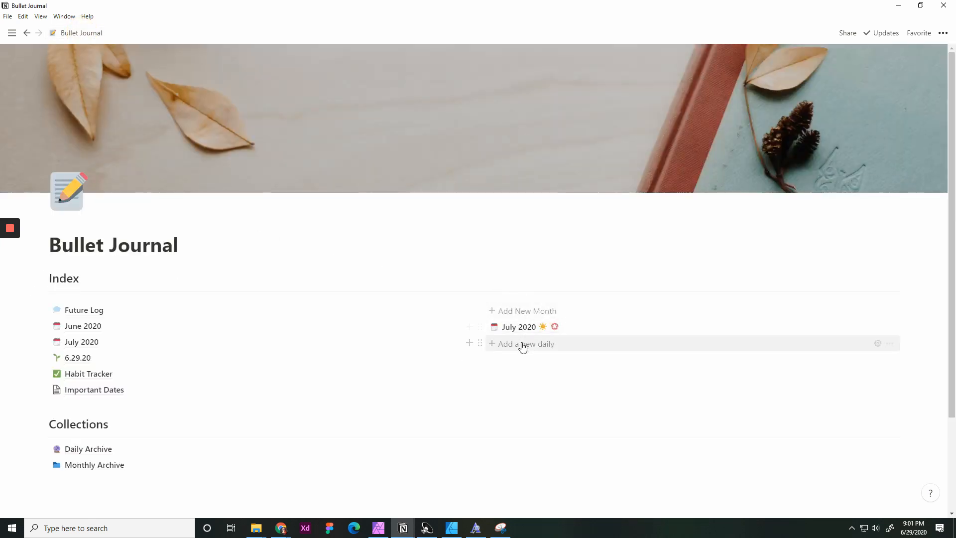
click(521, 343)
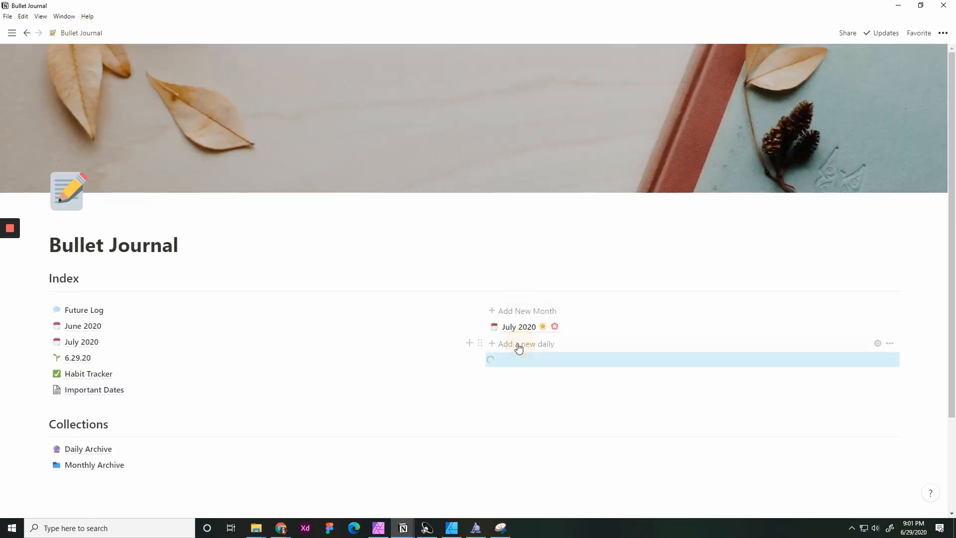
Review the new mm.dd.yy daily page's sections, then return to the Bullet Journal index.
click(518, 358)
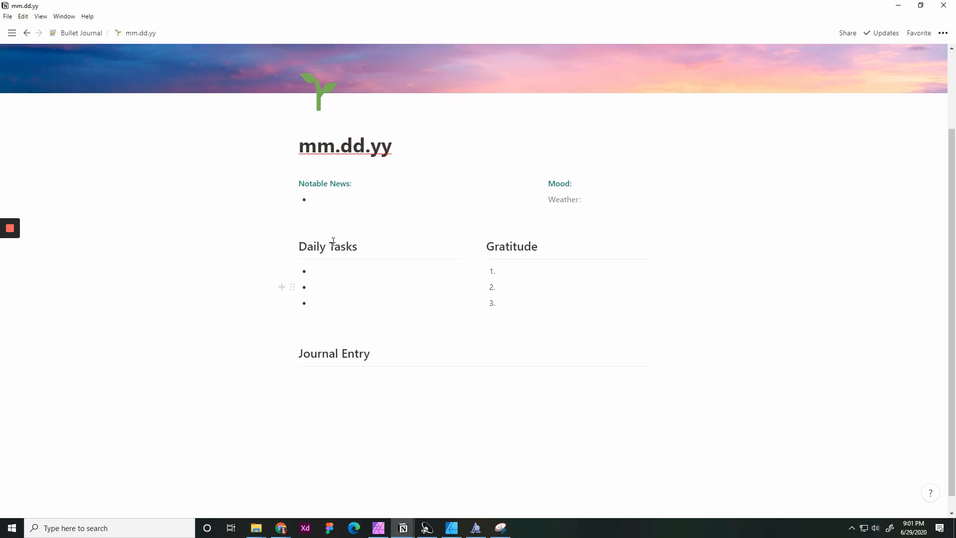
mouse_move(329, 199)
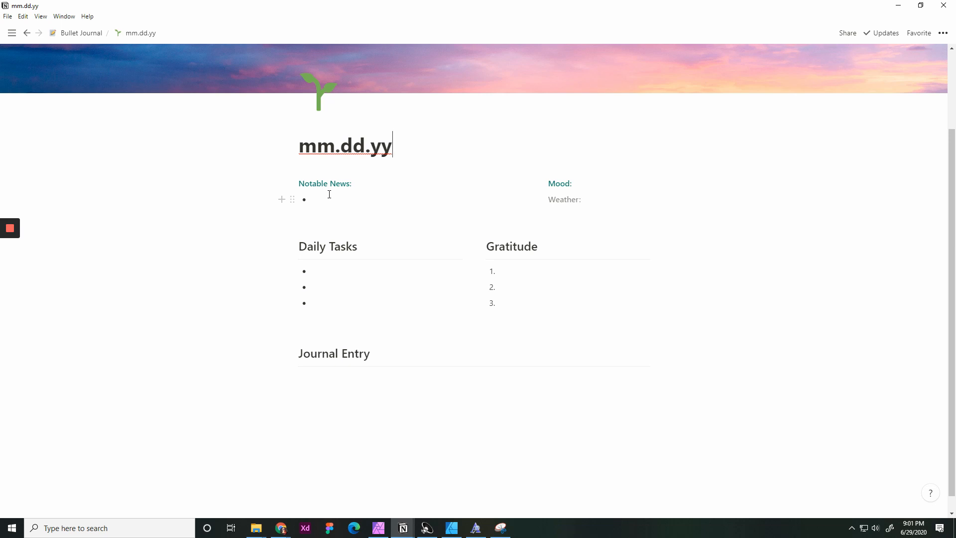
mouse_move(606, 184)
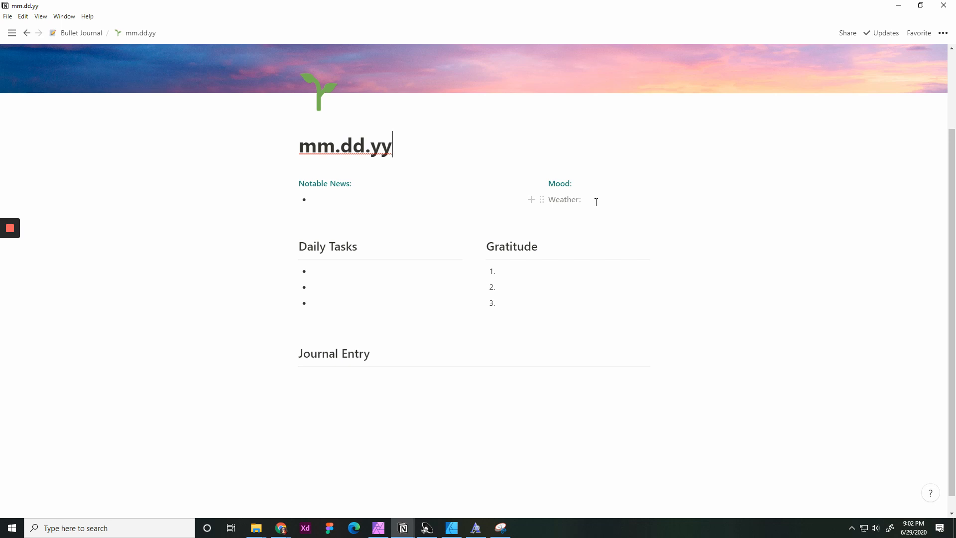
mouse_move(427, 449)
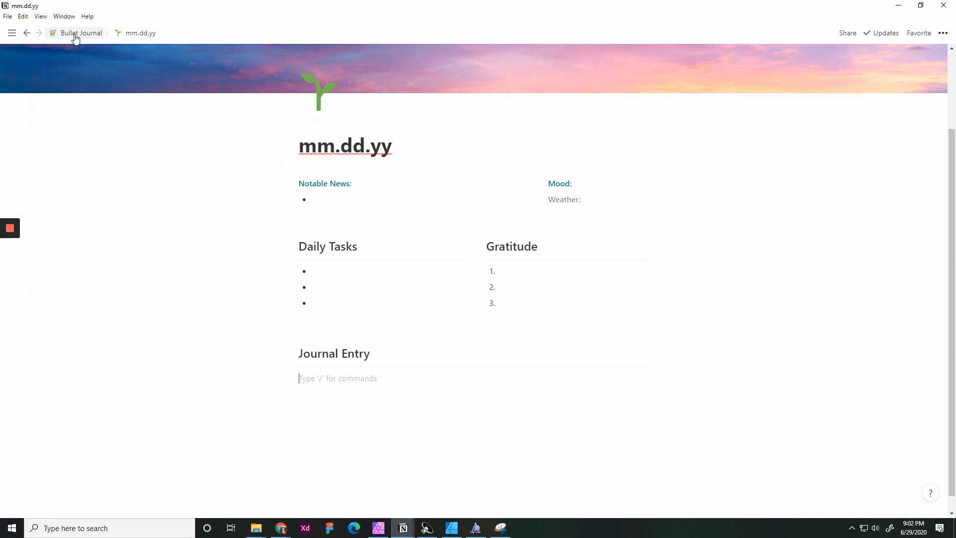
click(81, 33)
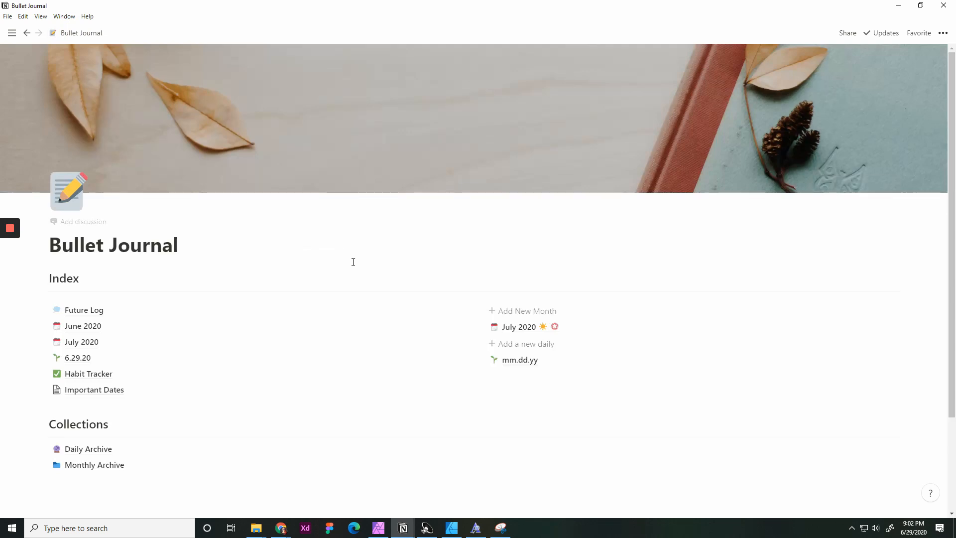
mouse_move(351, 261)
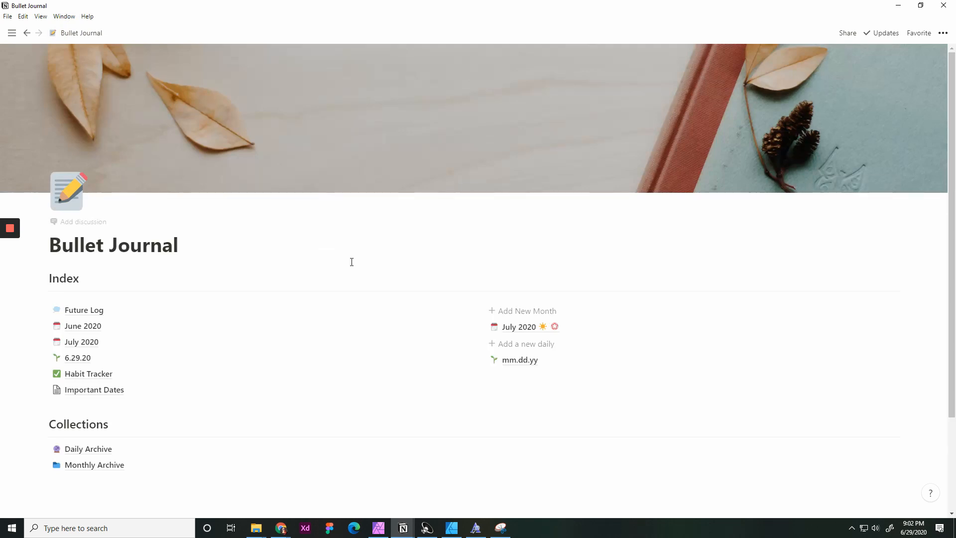